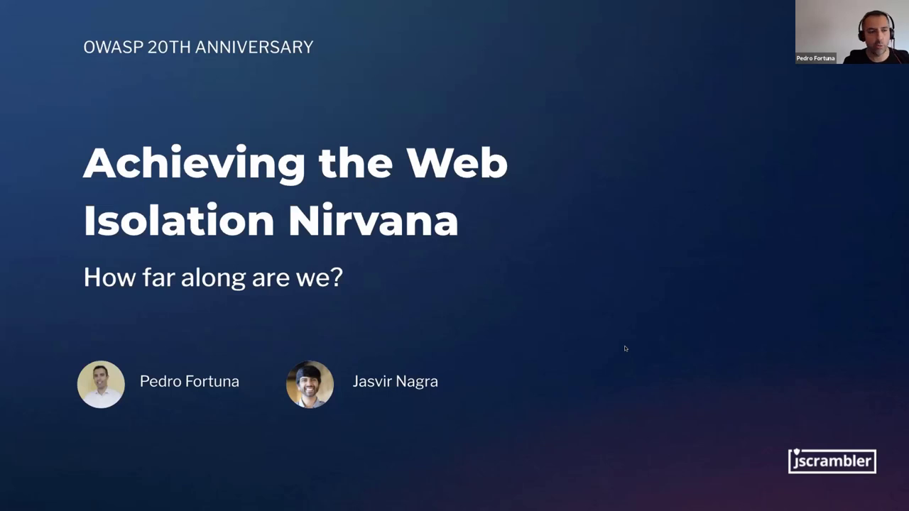
mouse_move(699, 325)
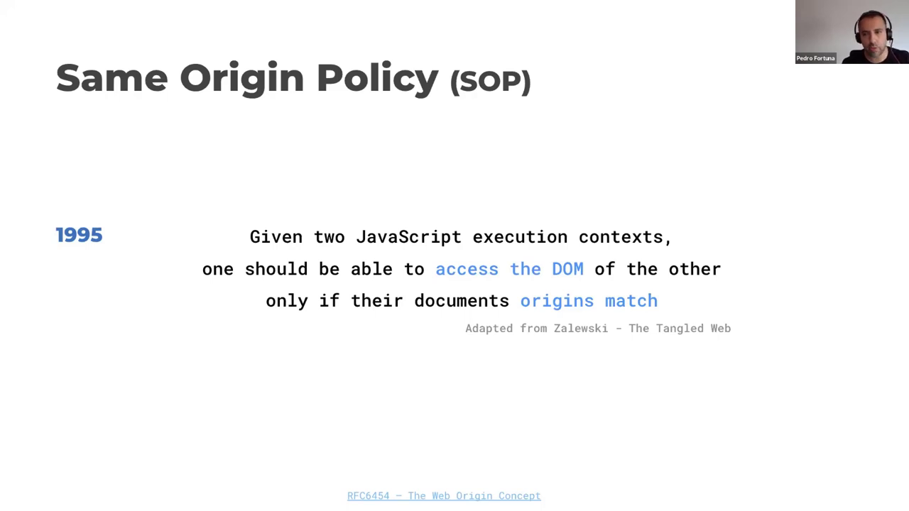
Advance past the SOP jQuery slide to the 'Iframes & SOP' slide
key("Right")
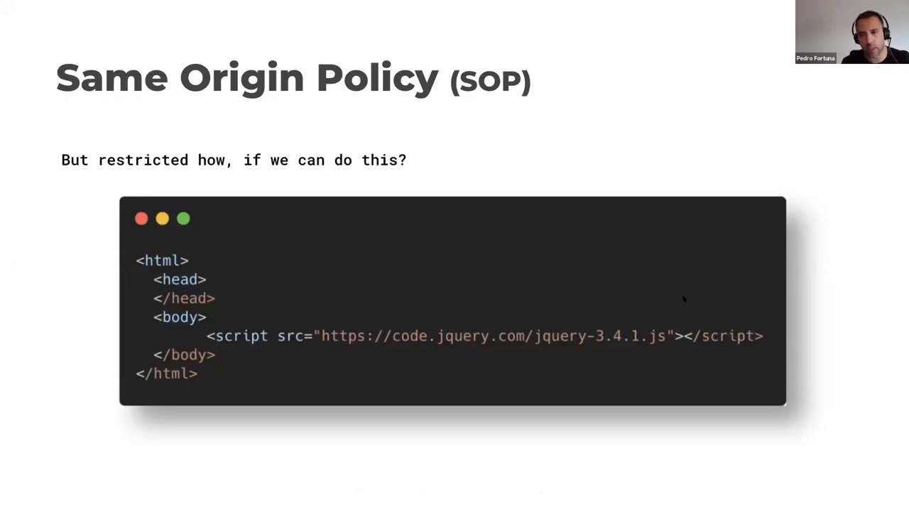
mouse_move(681, 296)
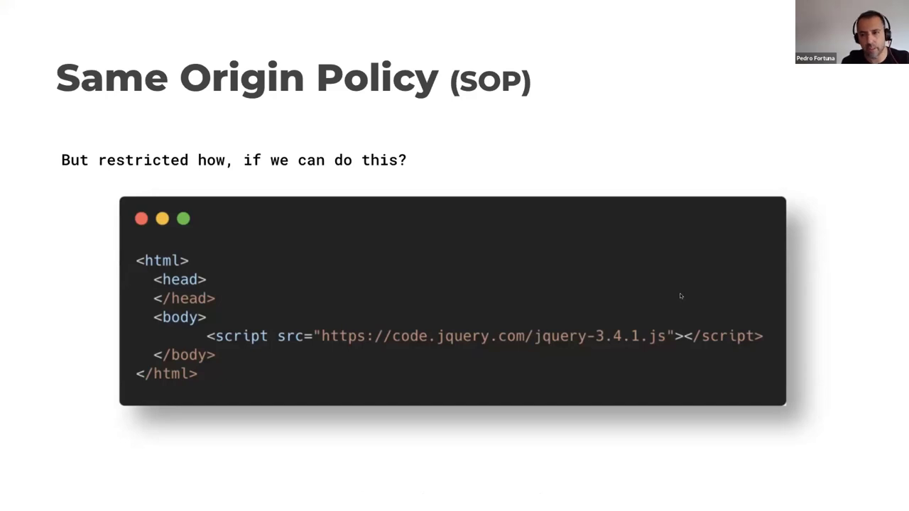
mouse_move(679, 295)
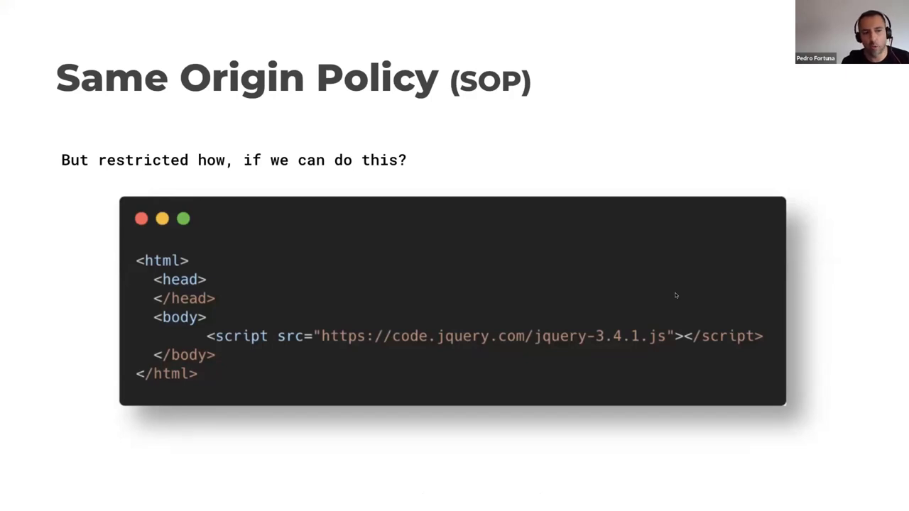
key("Right")
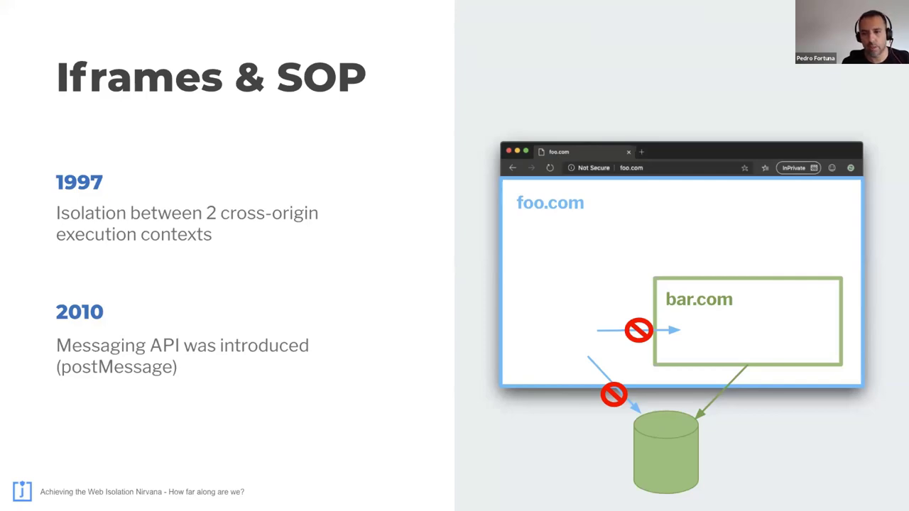
mouse_move(563, 209)
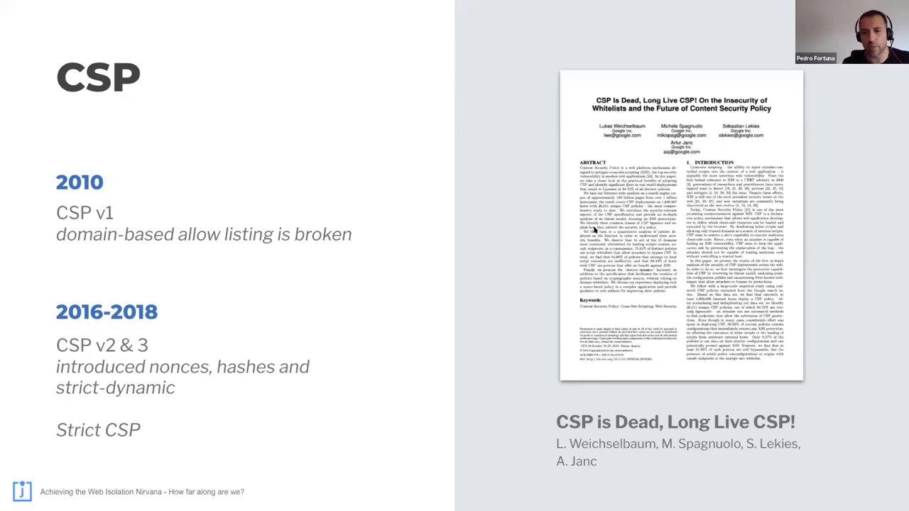
mouse_move(489, 240)
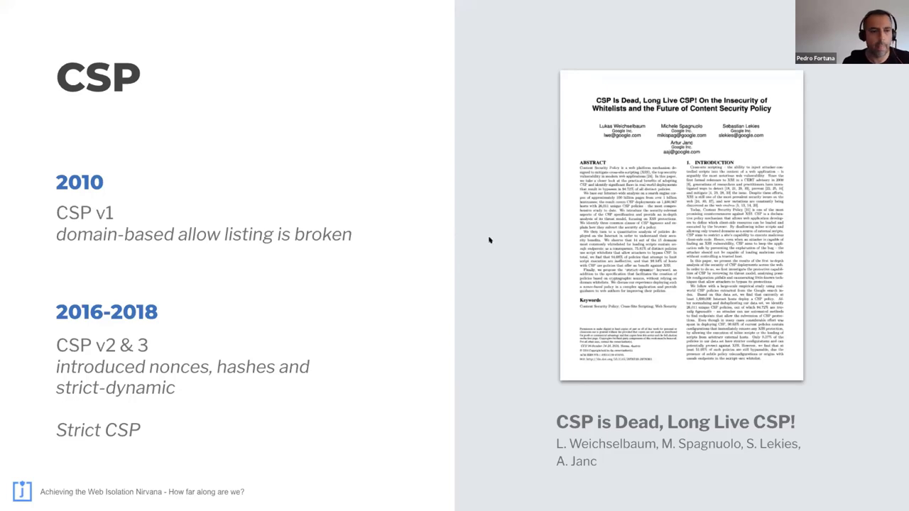
Advance from the CSP slide to the 'Relax...' cheese-holes slide
key("Right")
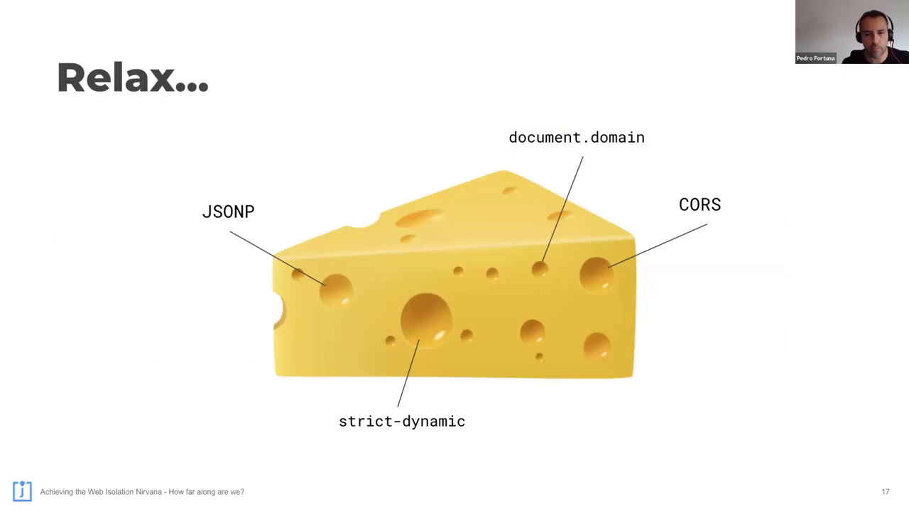
Advance to the Timeline slide charting SOP in 1995 to CSPv3 in 2018
key("Right")
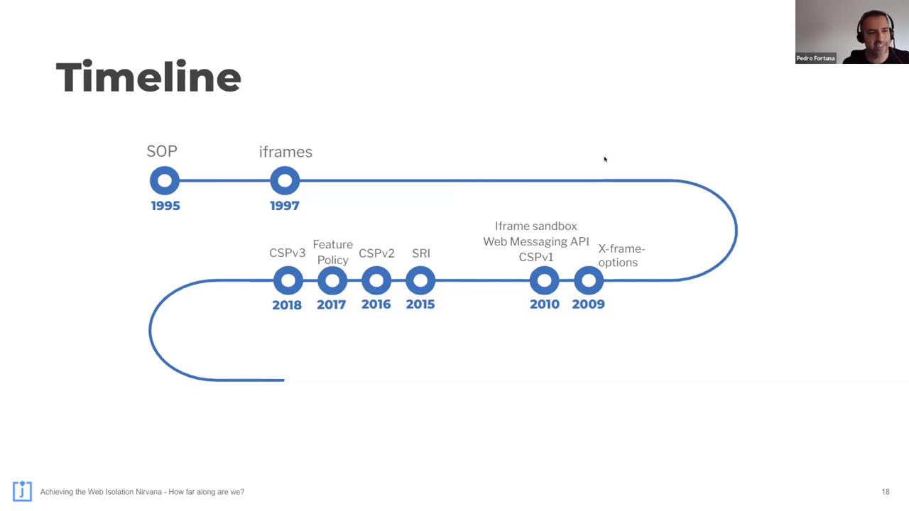
Advance to the 'Web Isolation: Going beyond browser native' section slide
key("right")
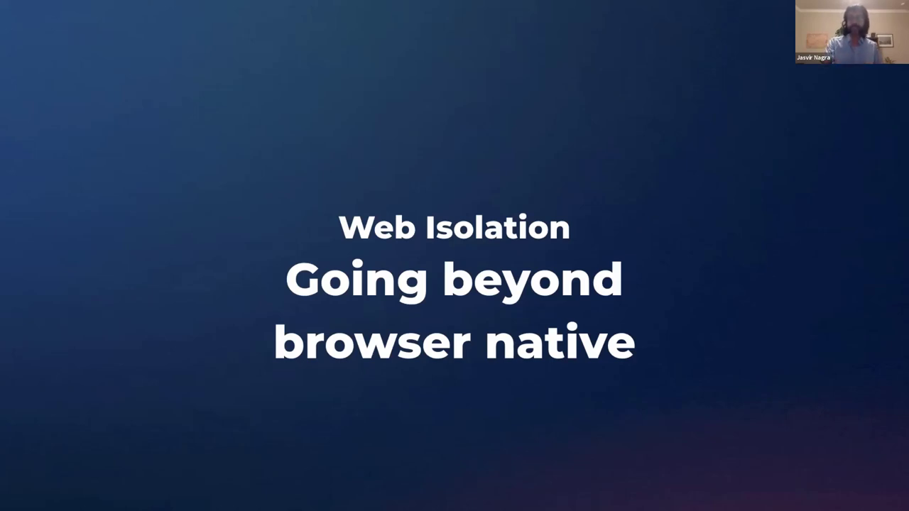
key("Right")
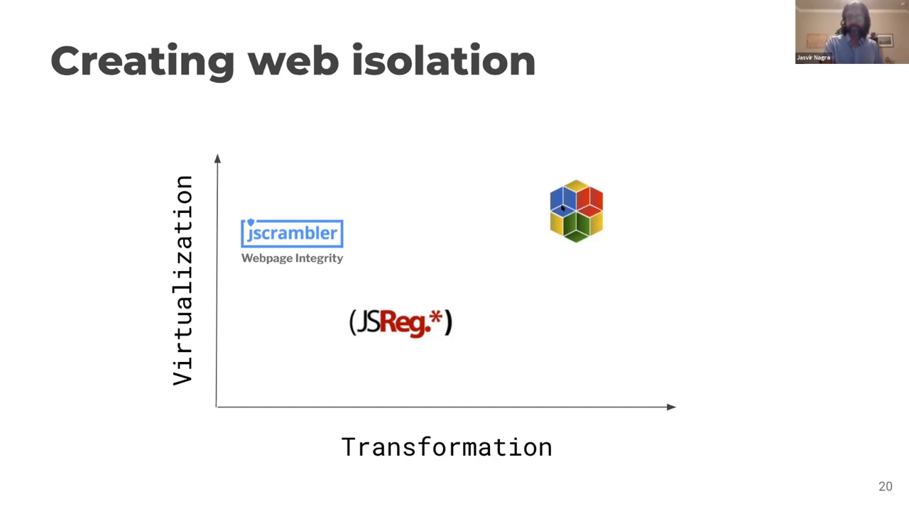
key("Right")
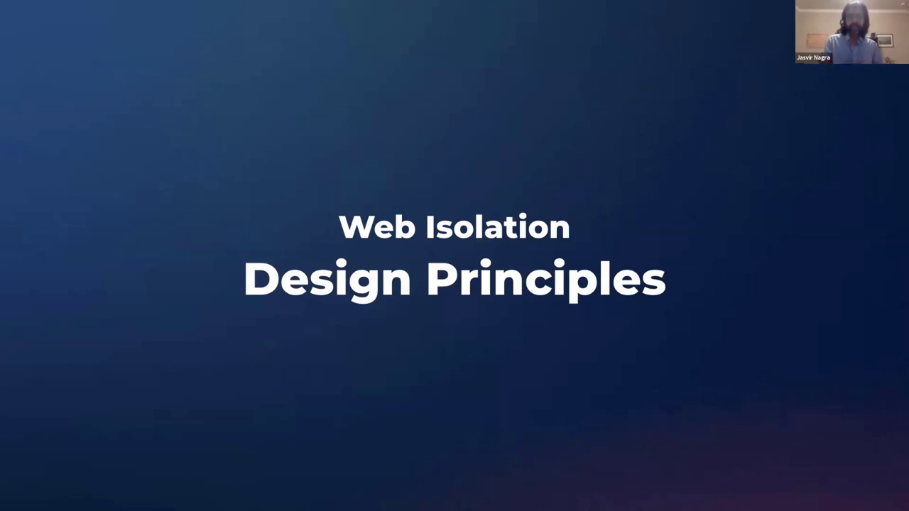
mouse_move(620, 321)
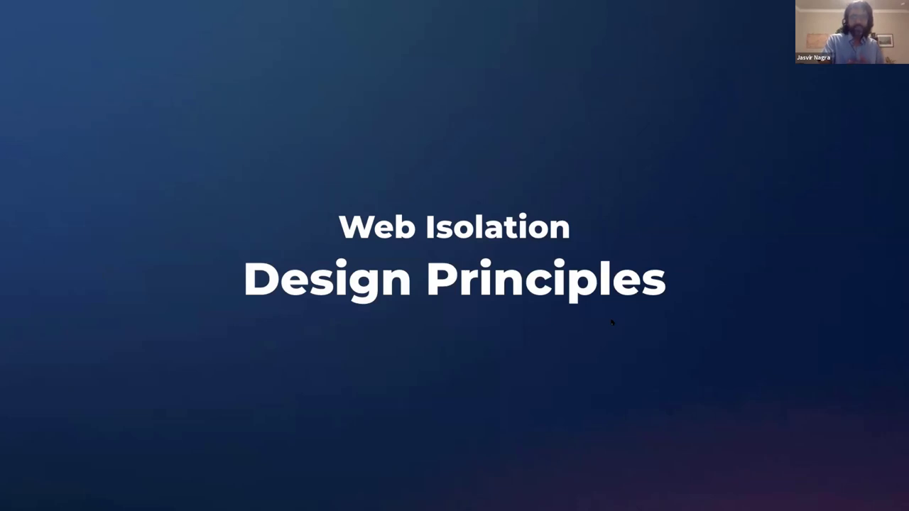
key("Right")
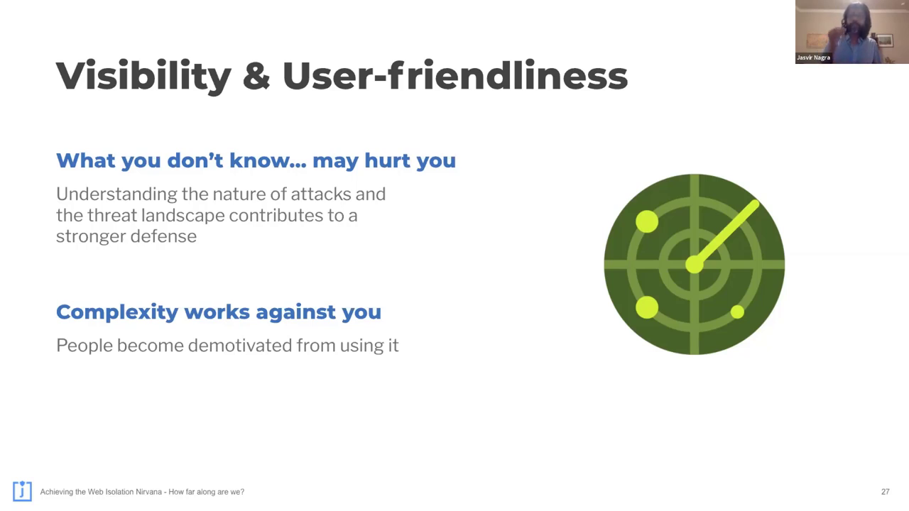
Advance from slide 27 to slide 28, 'Our cliffhanger'
key("Right")
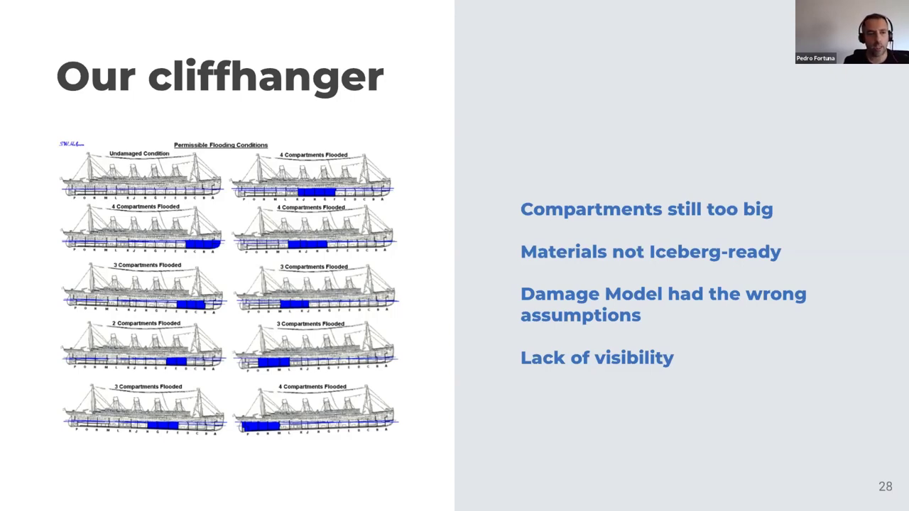
mouse_move(808, 387)
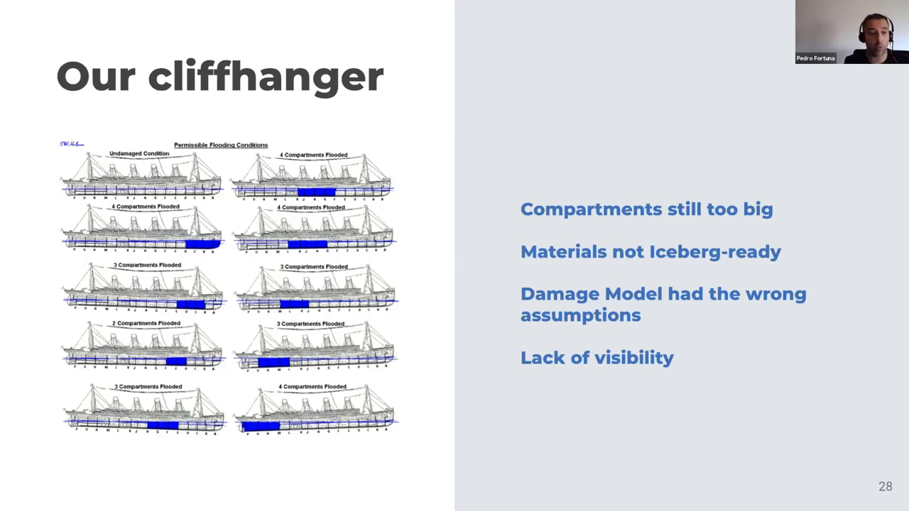
Advance past the cliffhanger slide to the VirtualBank demo video
key("Right")
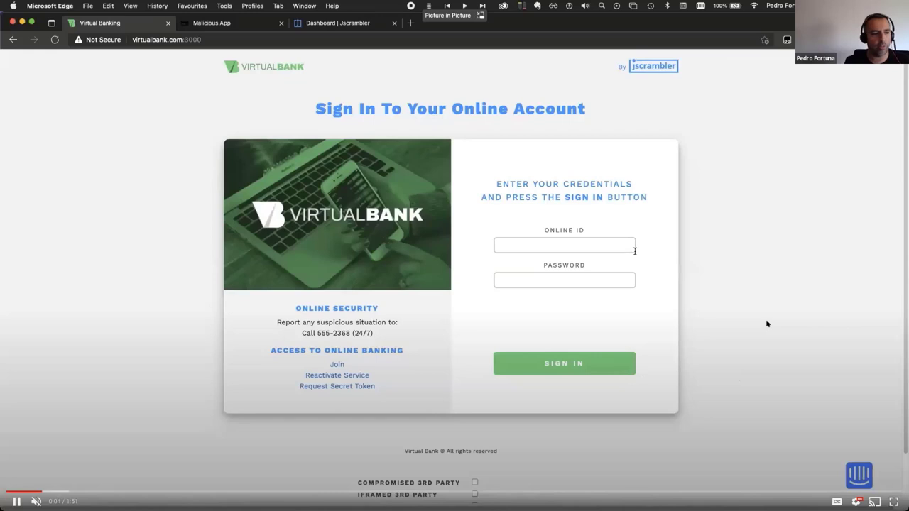
Open the chatbot.js file from chatbot.com:3000's js folder in DevTools Sources
key("F12")
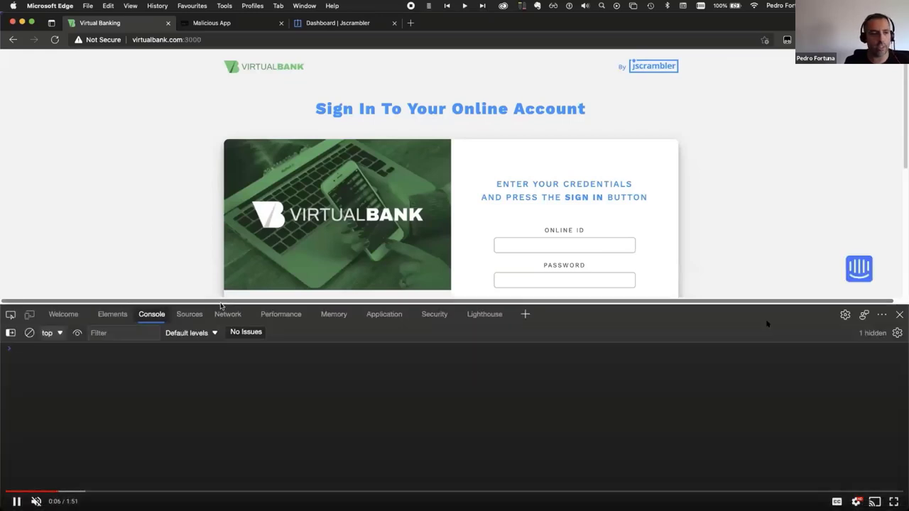
left_click(189, 314)
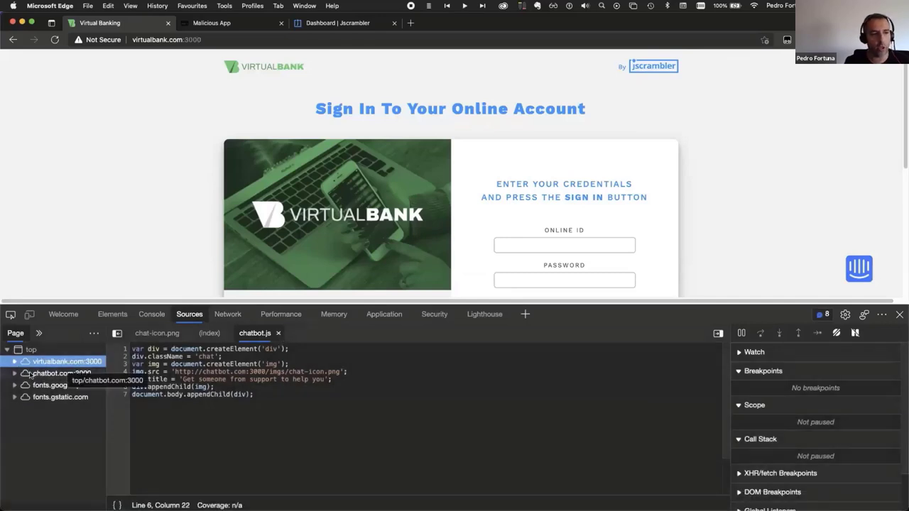
left_click(14, 360)
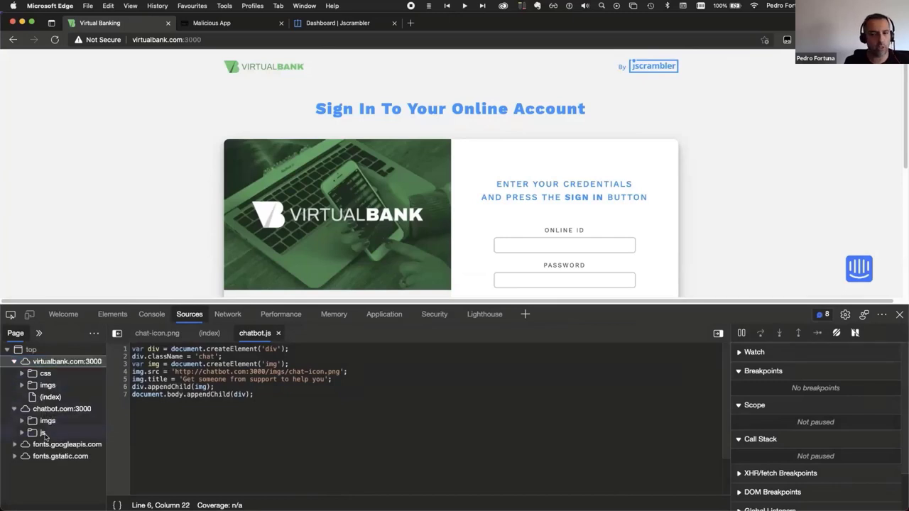
left_click(43, 432)
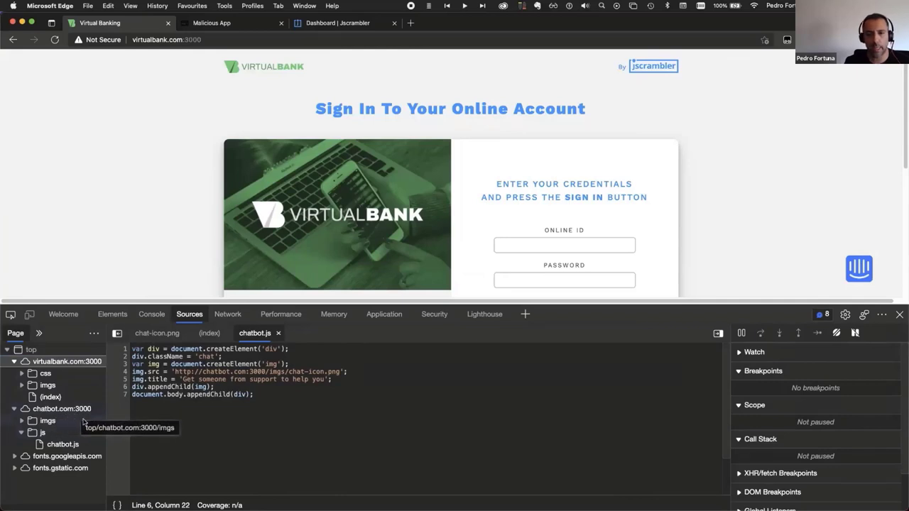
left_click(62, 444)
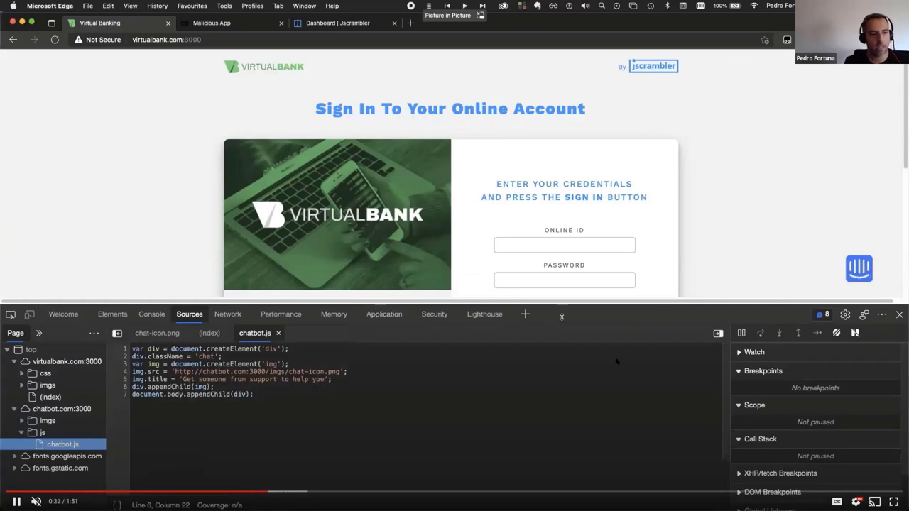
mouse_move(488, 344)
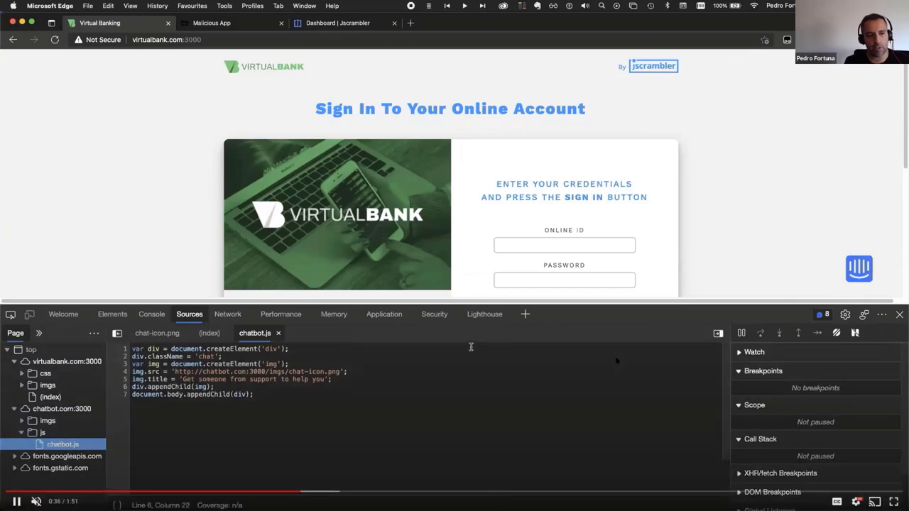
mouse_move(519, 351)
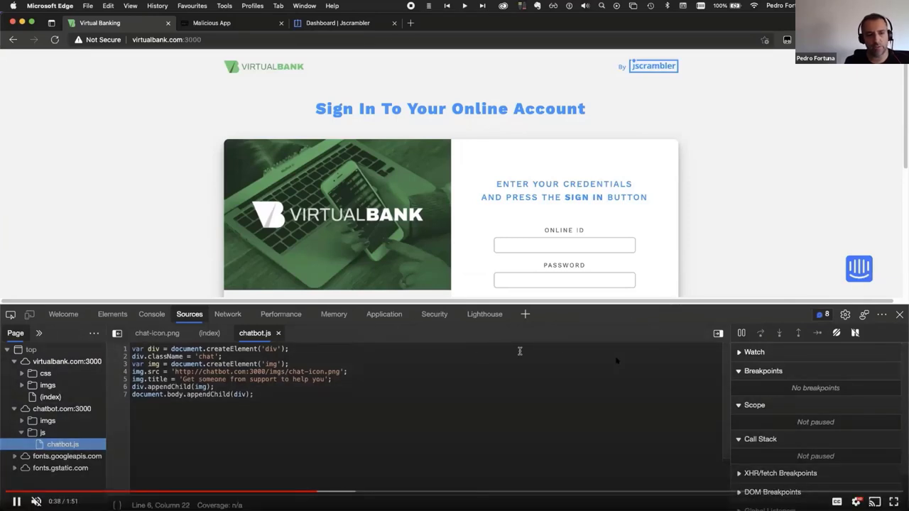
Turn on the Compromised 3rd Party option on the Virtual Bank page
scroll("down", 3)
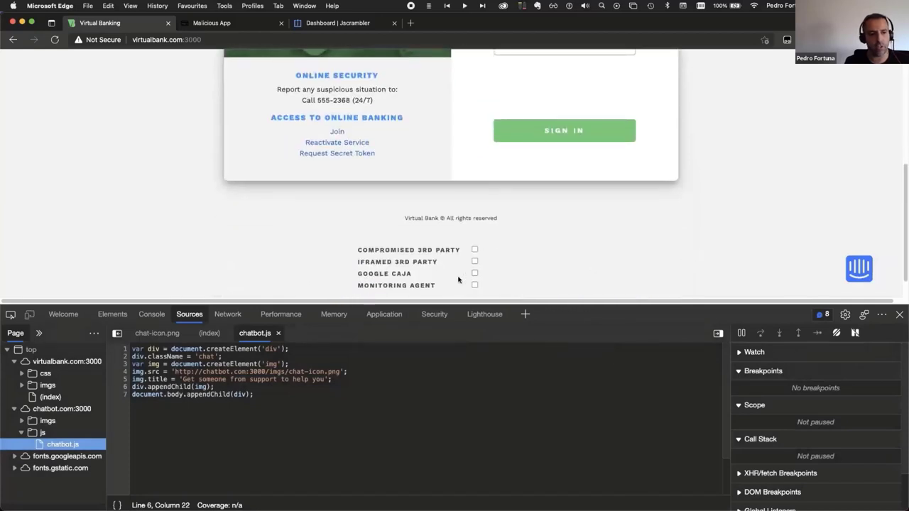
left_click(475, 249)
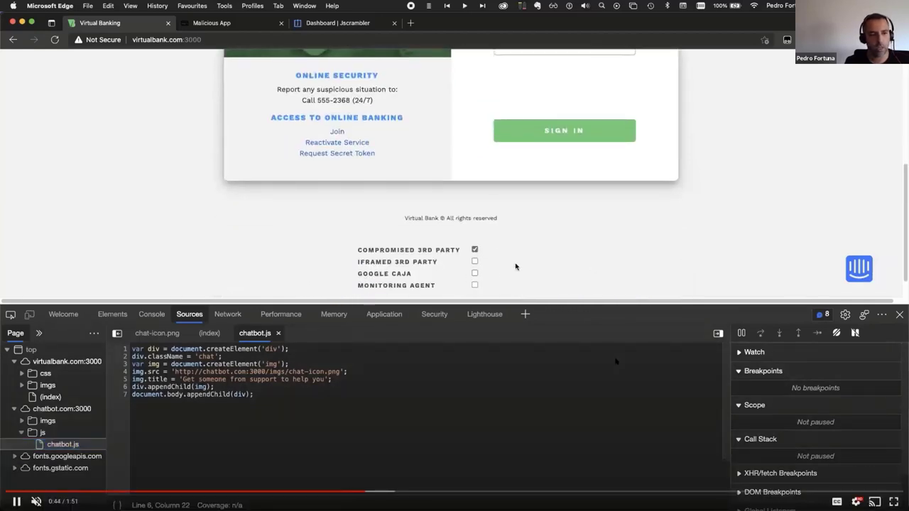
scroll("down", 3)
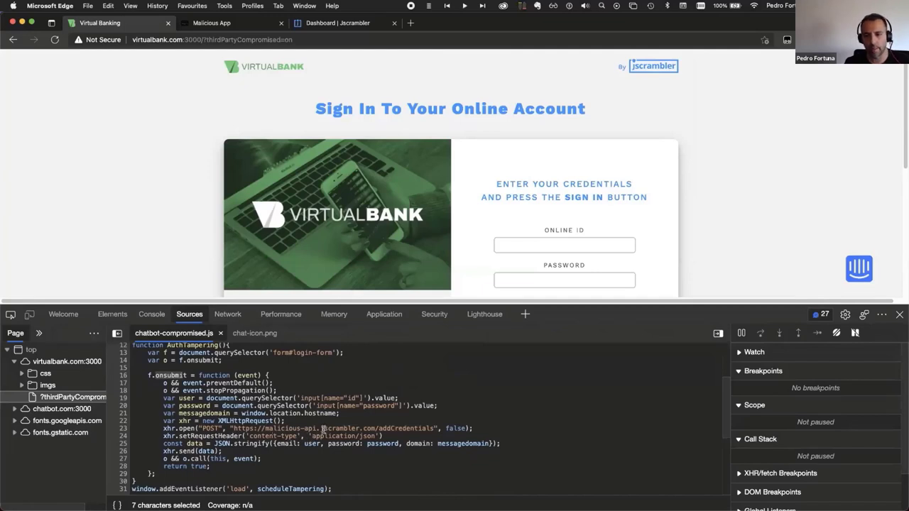
Sign in to Virtual Bank with the Network panel open, then view the Malicious App
left_click(228, 313)
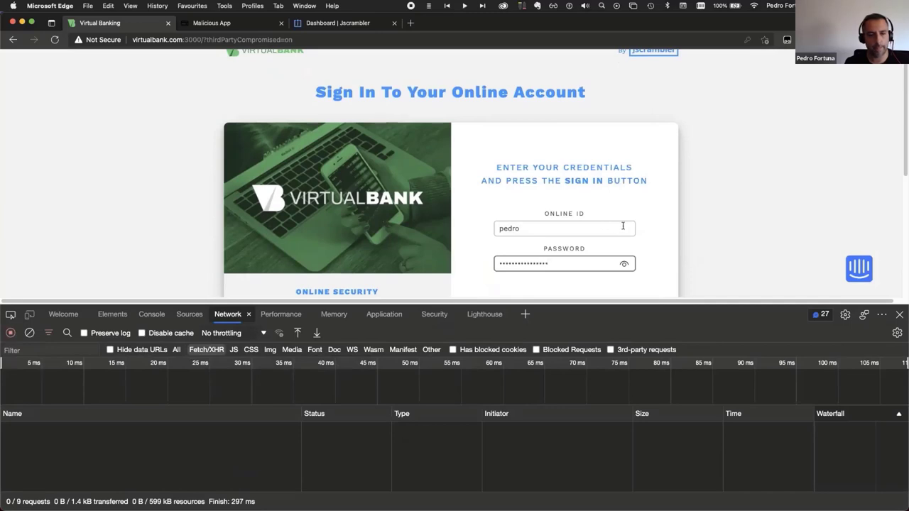
left_click(563, 280)
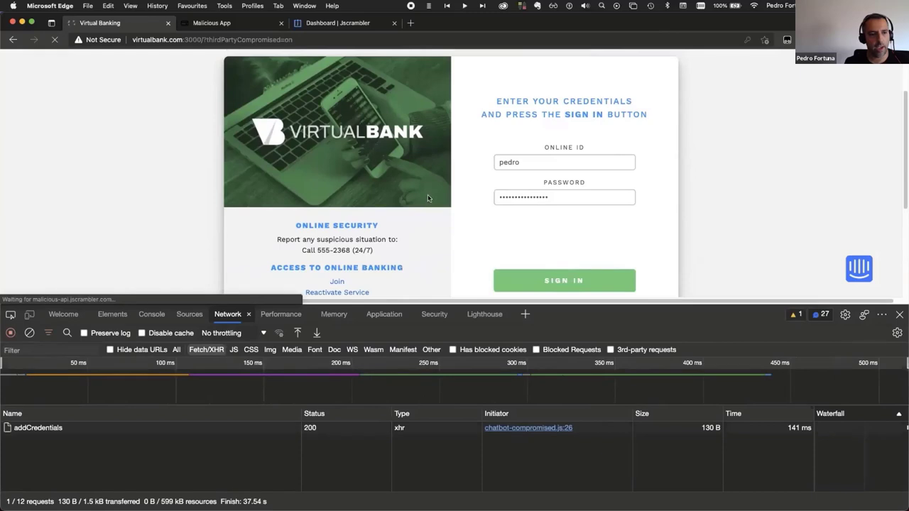
mouse_move(237, 151)
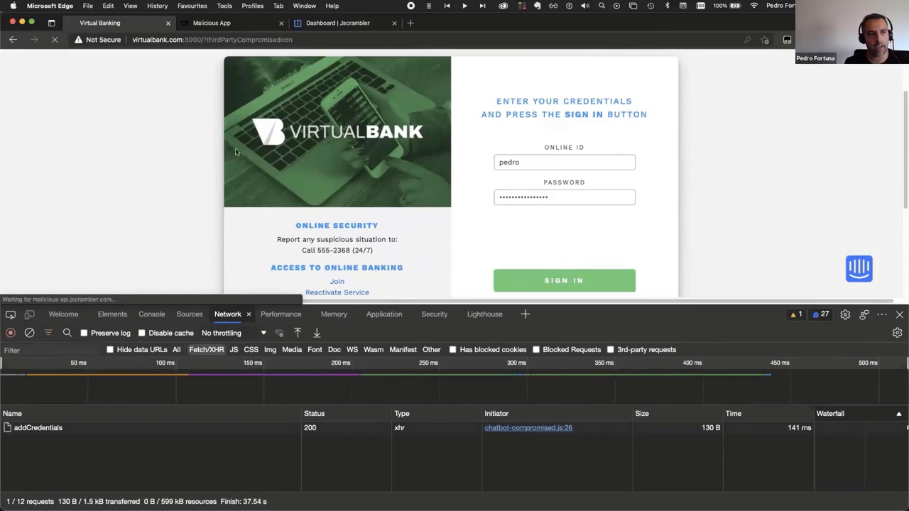
left_click(563, 280)
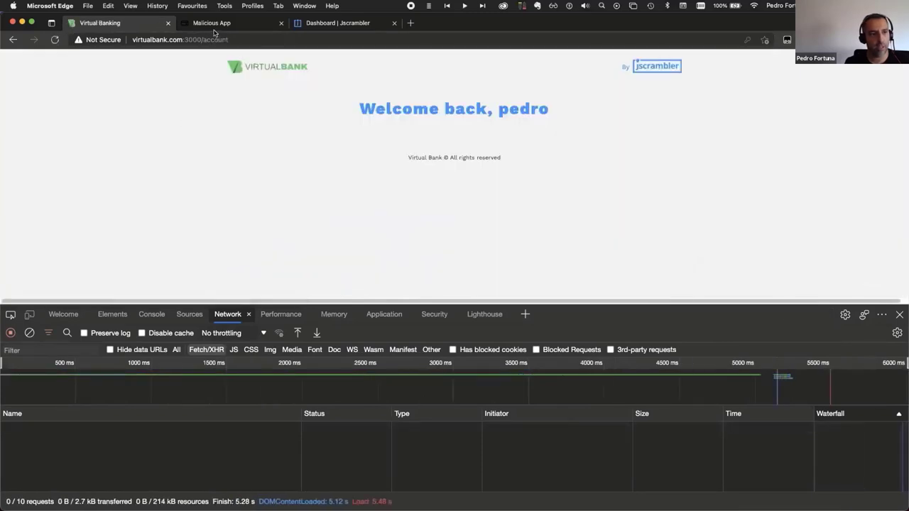
left_click(212, 22)
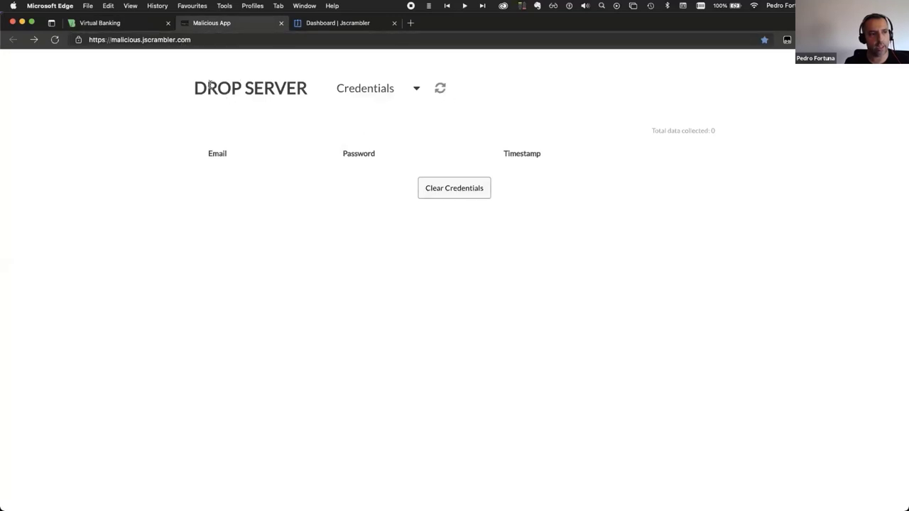
Refresh the drop server to show one stolen credential with its timestamp
left_click(440, 89)
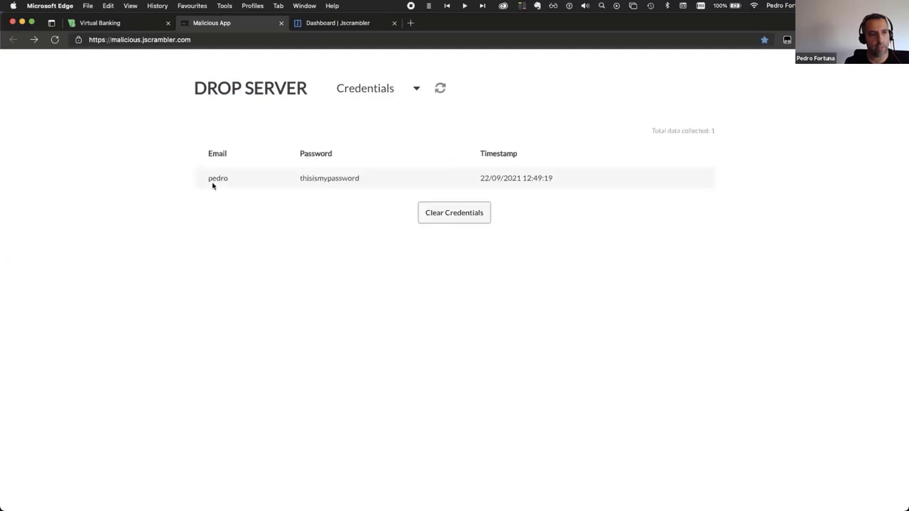
mouse_move(328, 208)
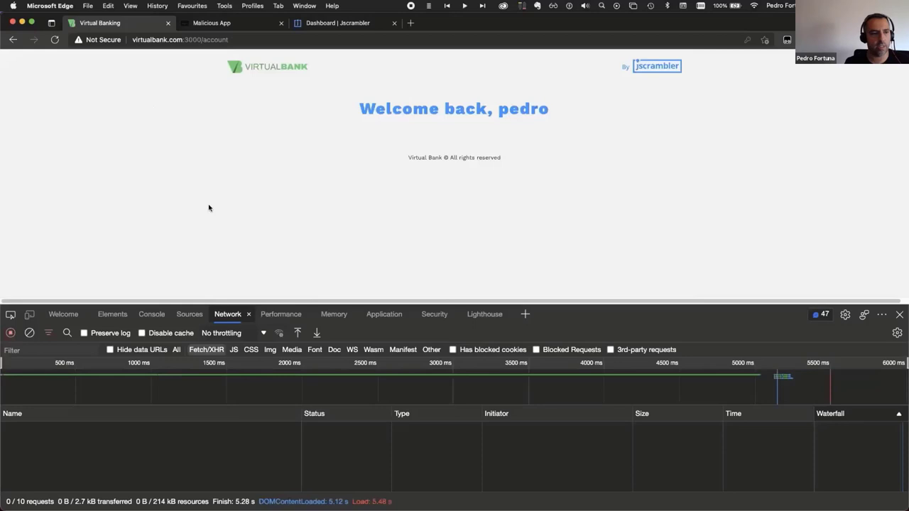
mouse_move(259, 218)
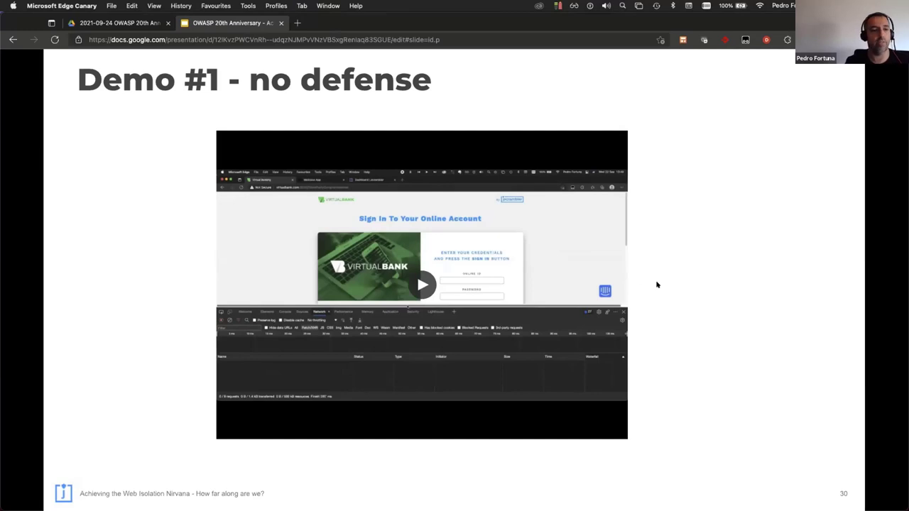
Play the Demo #2 video and reload the bank with Iframed 3rd Party enabled
left_click(422, 285)
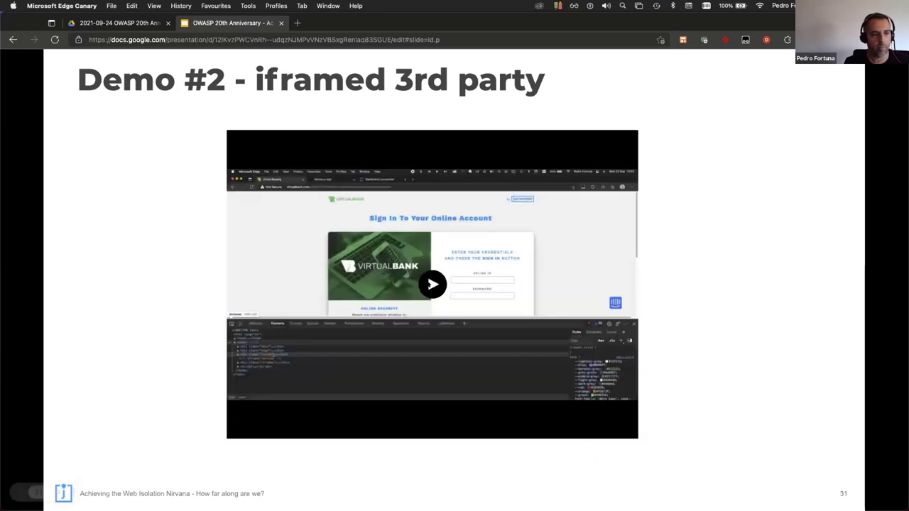
left_click(432, 284)
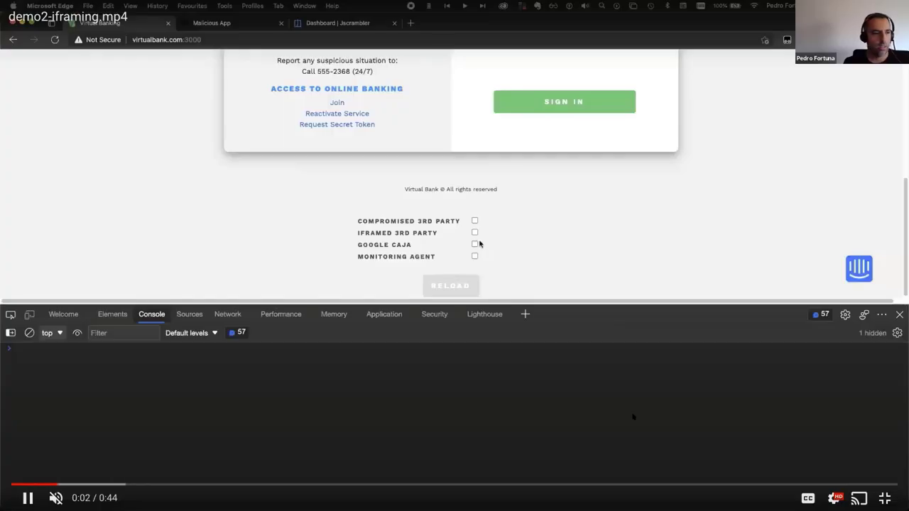
left_click(474, 232)
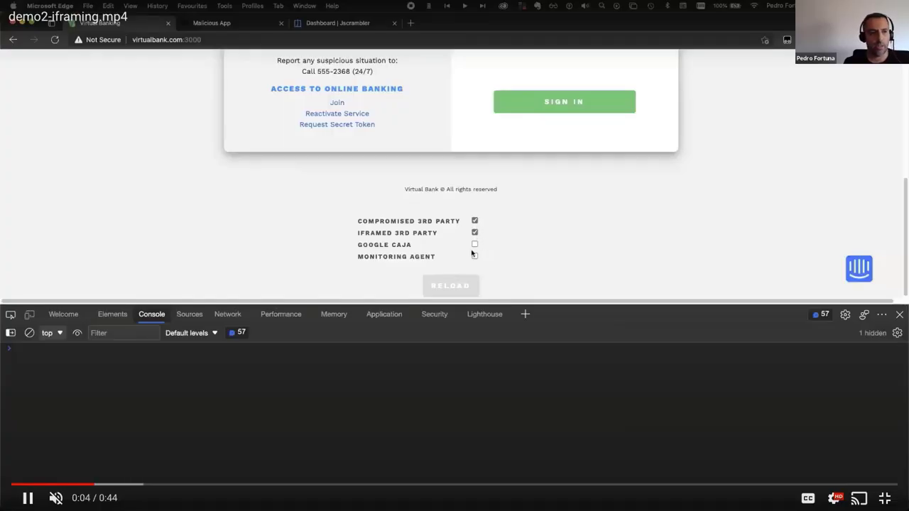
left_click(451, 286)
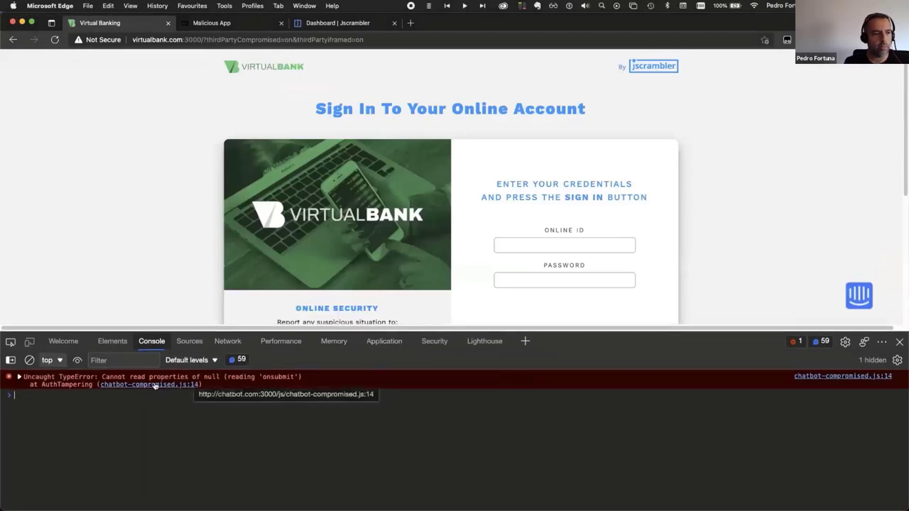
Inspect the wrapper and chatbot iframe elements in Elements, then pause the iframing demo
left_click(113, 341)
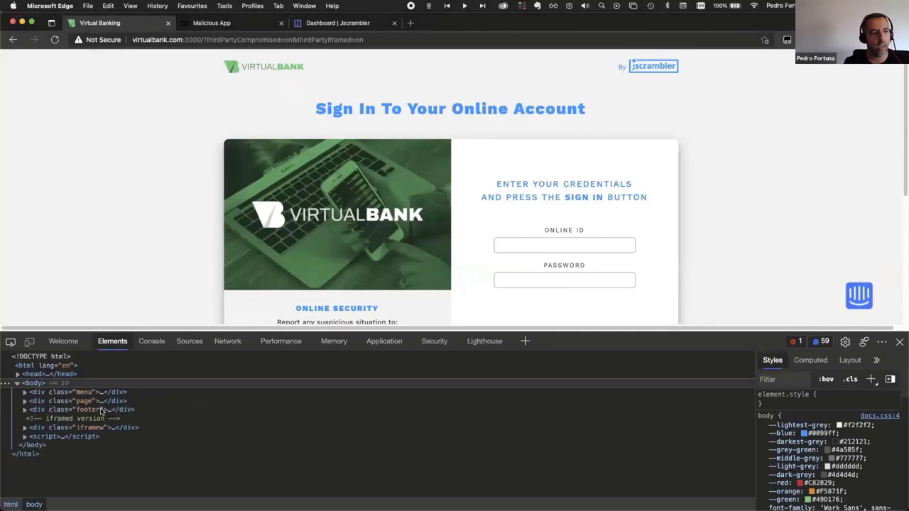
left_click(25, 427)
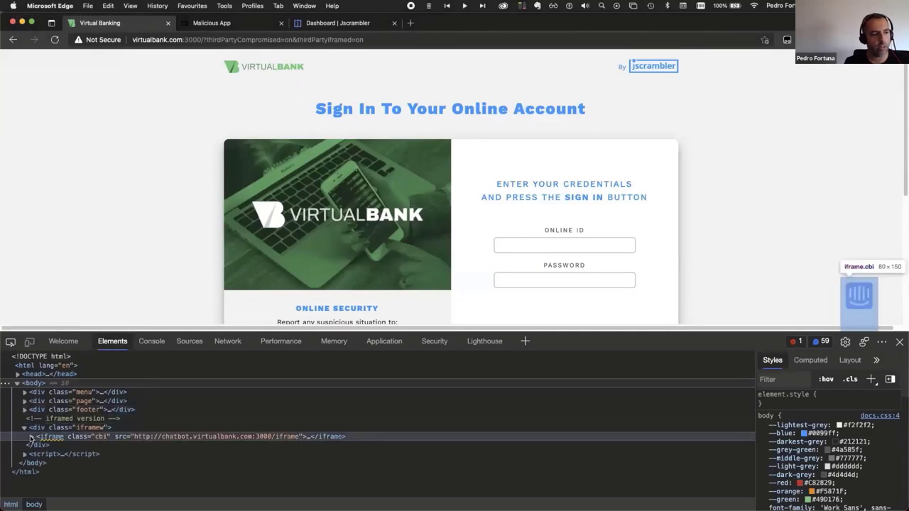
left_click(32, 436)
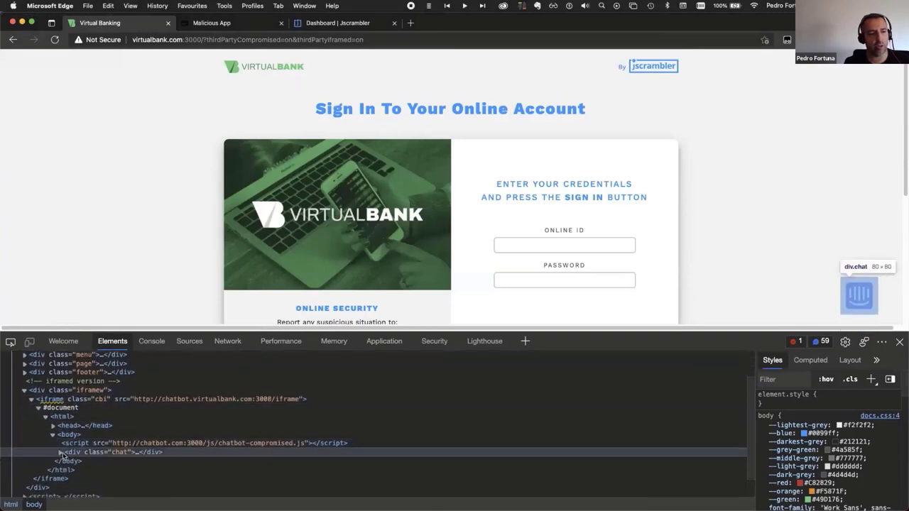
mouse_move(71, 443)
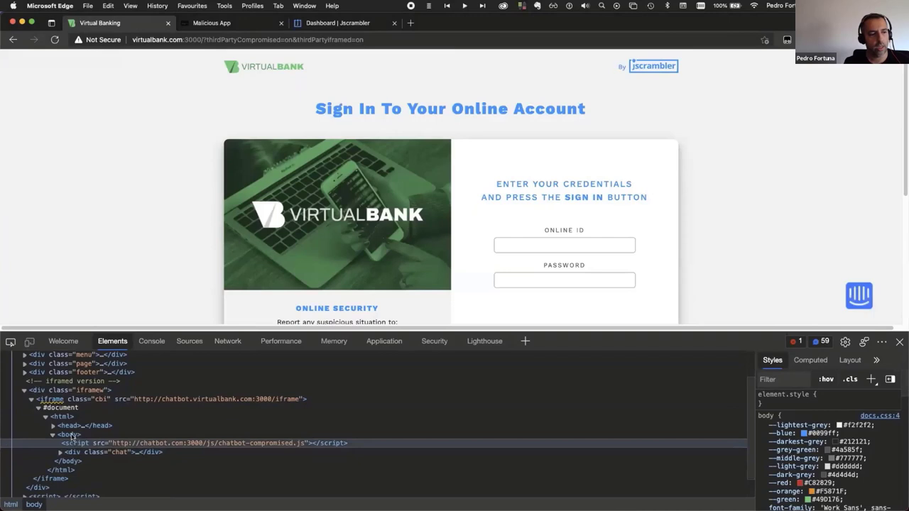
mouse_move(85, 399)
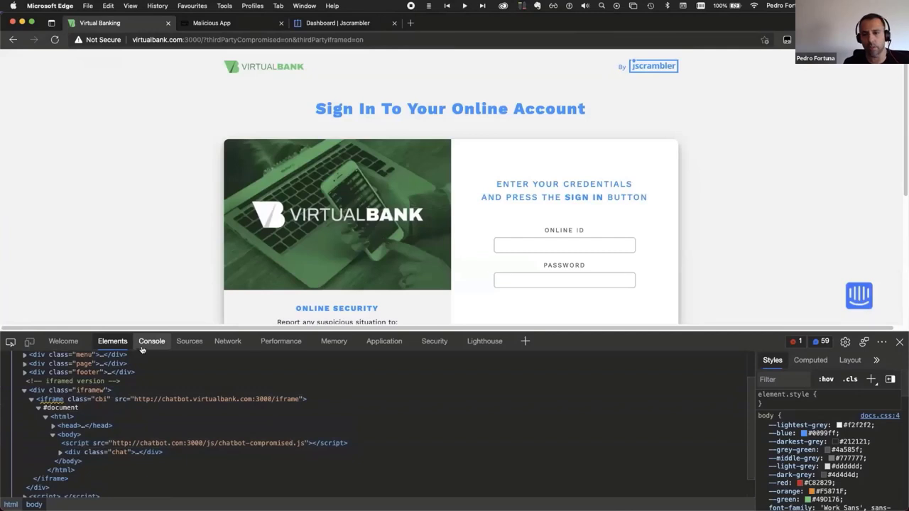
left_click(152, 340)
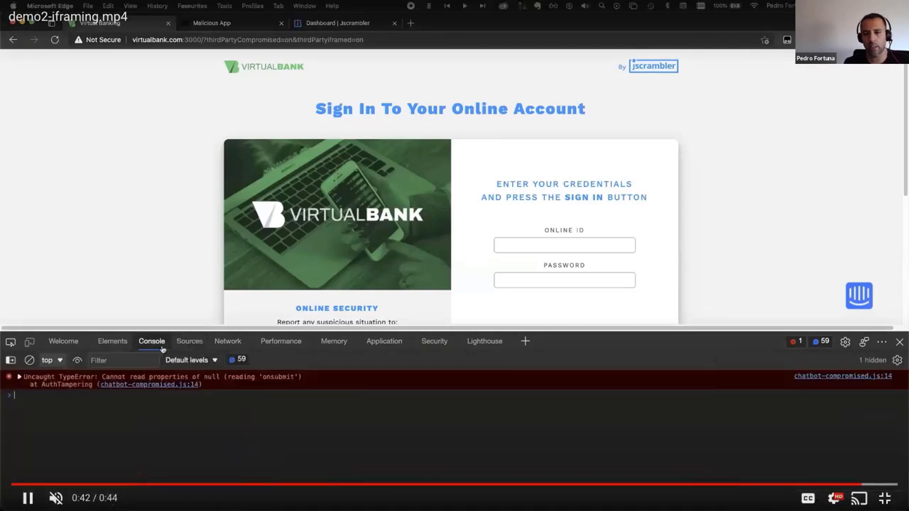
left_click(112, 341)
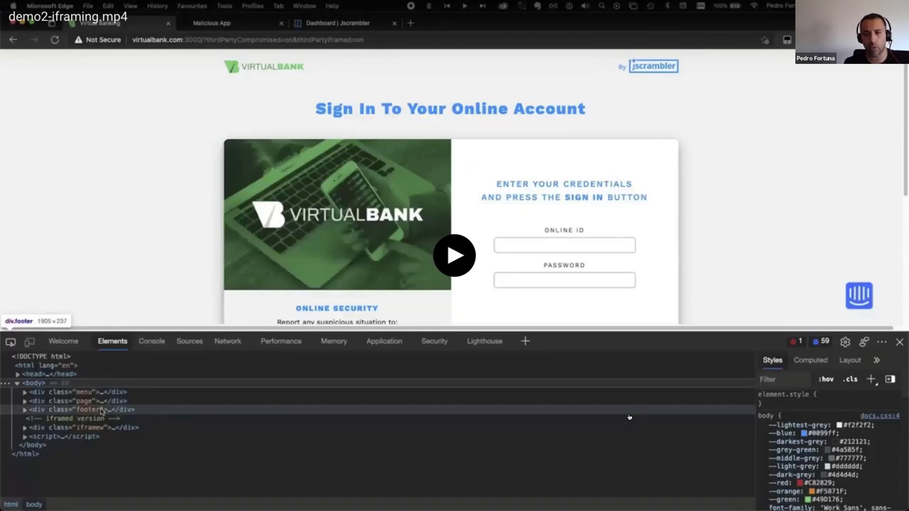
mouse_move(722, 255)
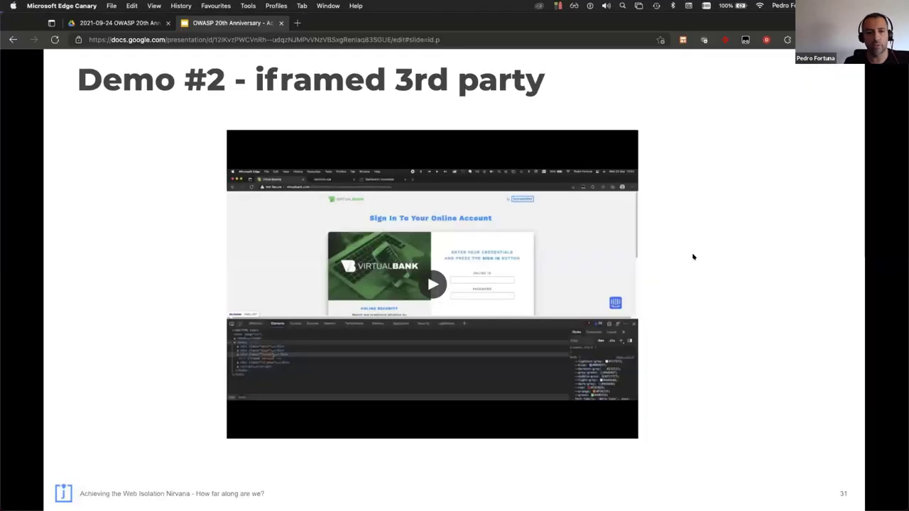
mouse_move(684, 257)
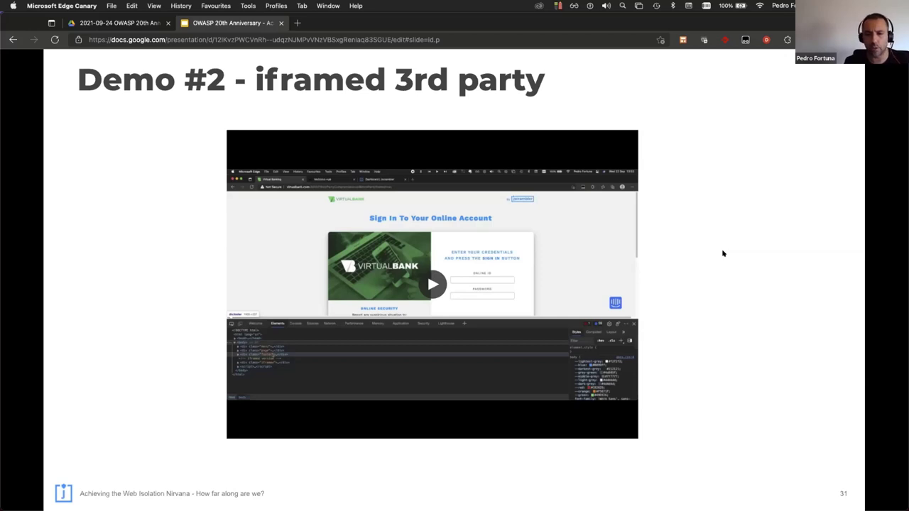
mouse_move(809, 281)
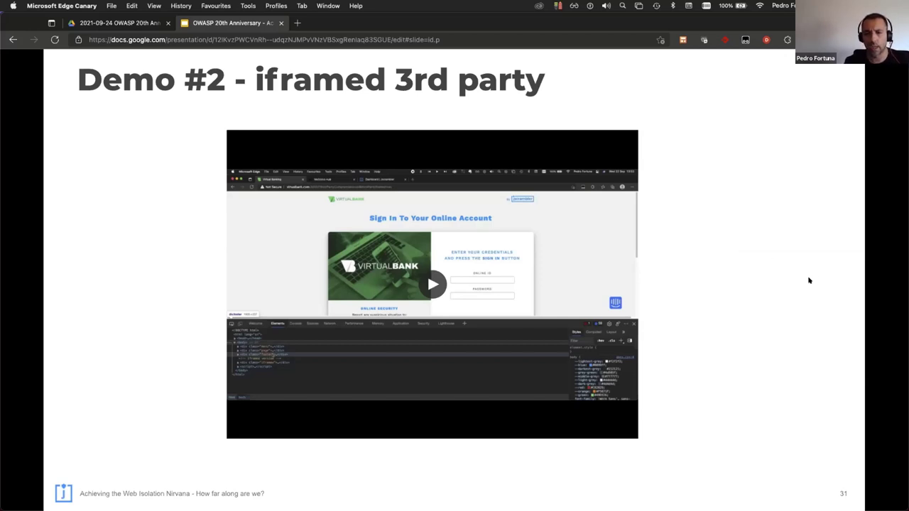
mouse_move(804, 279)
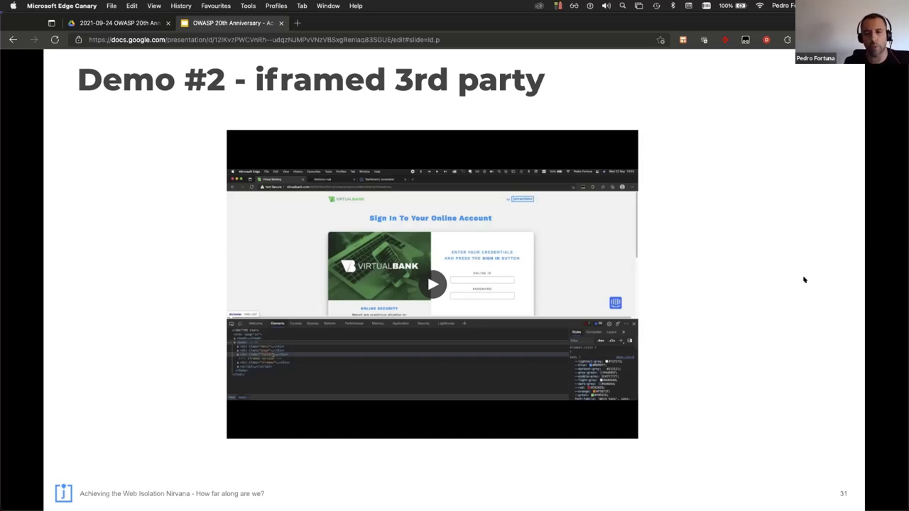
mouse_move(801, 280)
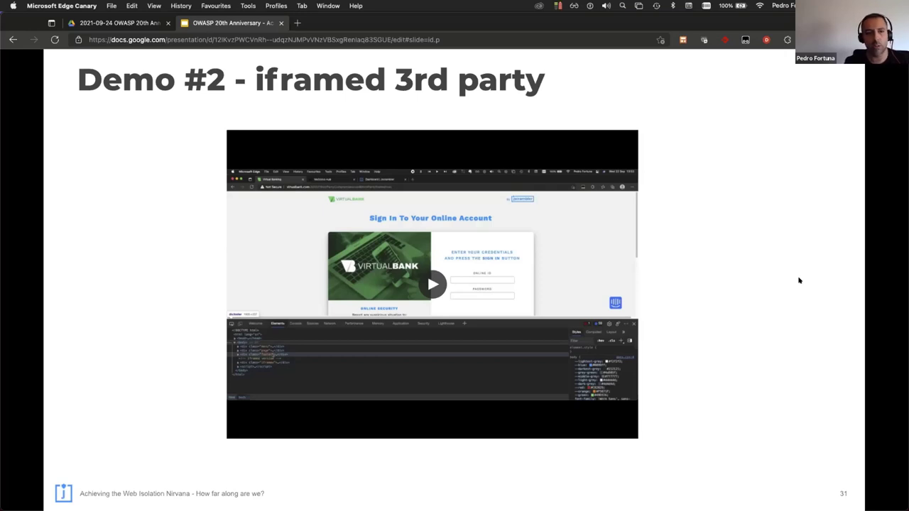
mouse_move(786, 284)
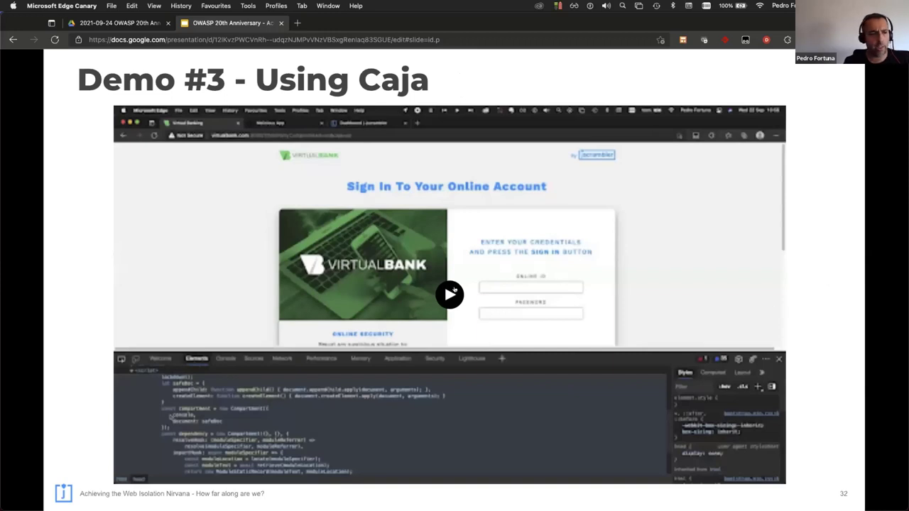
Play the Caja demo, enable Google Caja and Compromised 3rd Party, reload, and inspect Elements
left_click(450, 294)
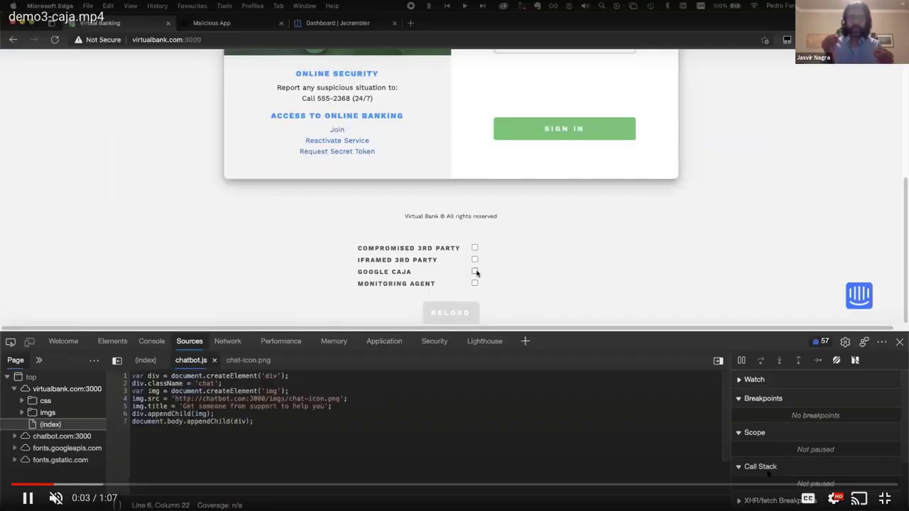
left_click(474, 271)
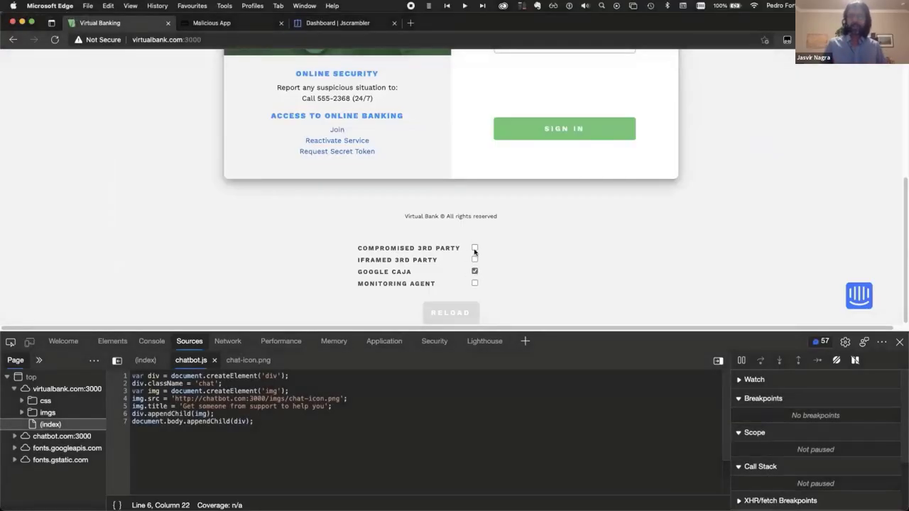
left_click(475, 247)
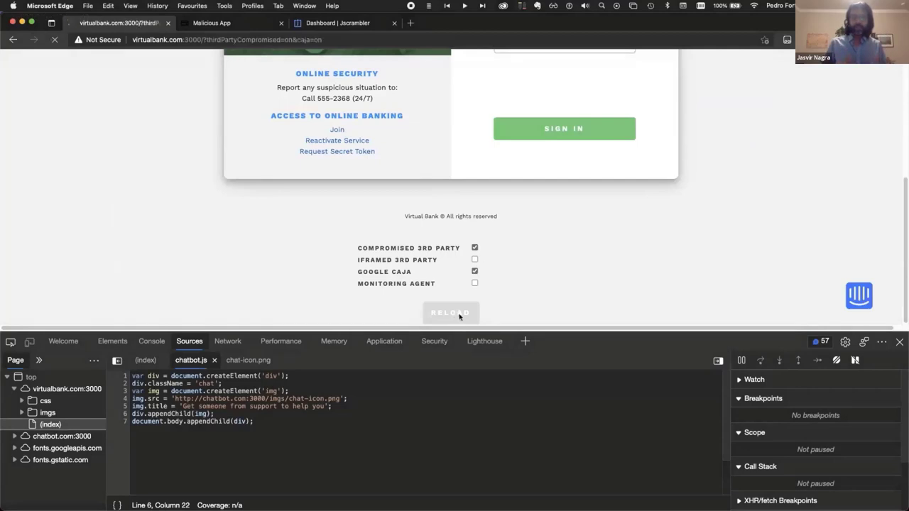
left_click(451, 312)
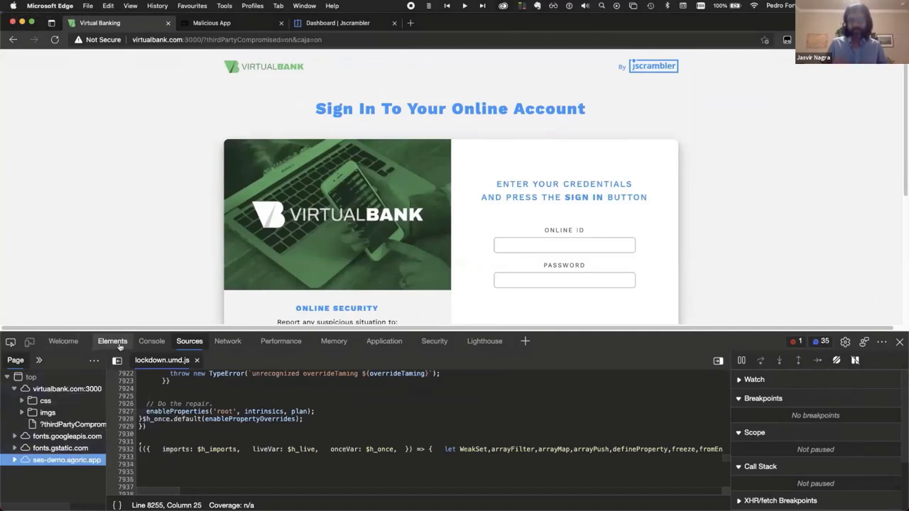
left_click(112, 341)
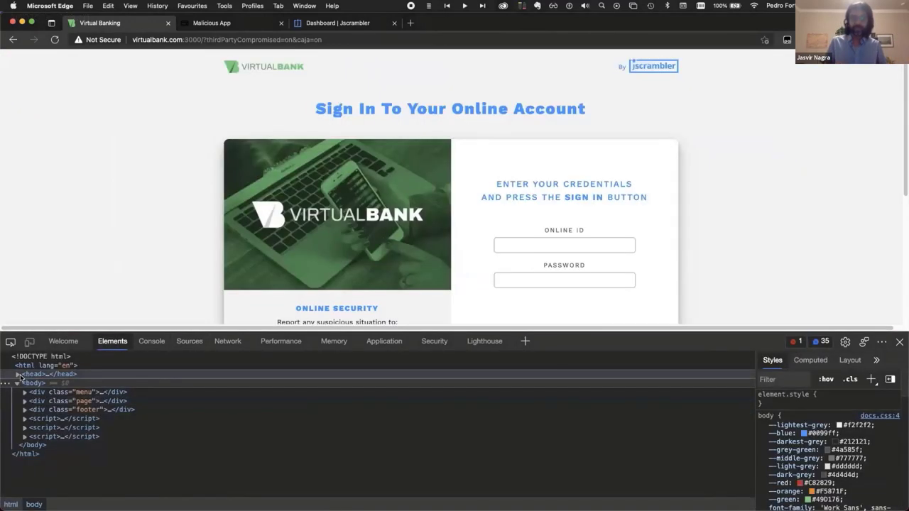
Expand the lockdown script element, scroll the code, and focus the Online ID field
left_click(16, 374)
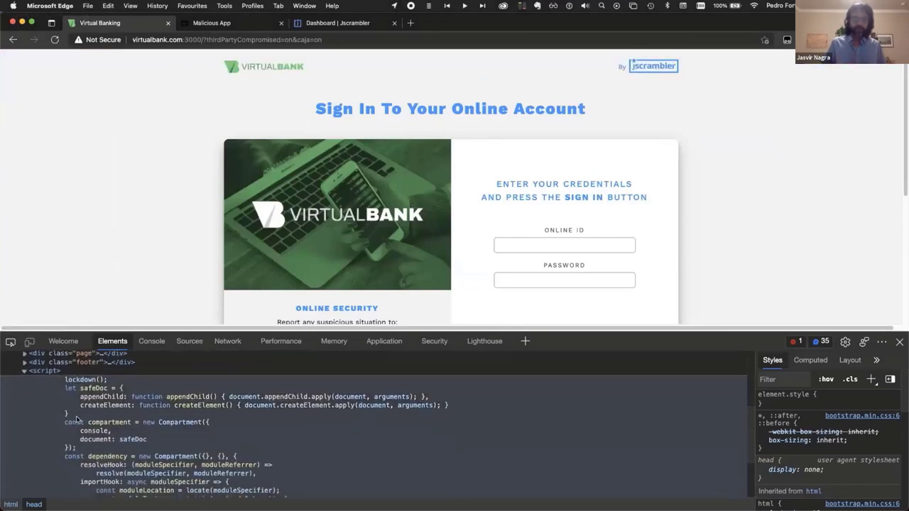
scroll("down", 3)
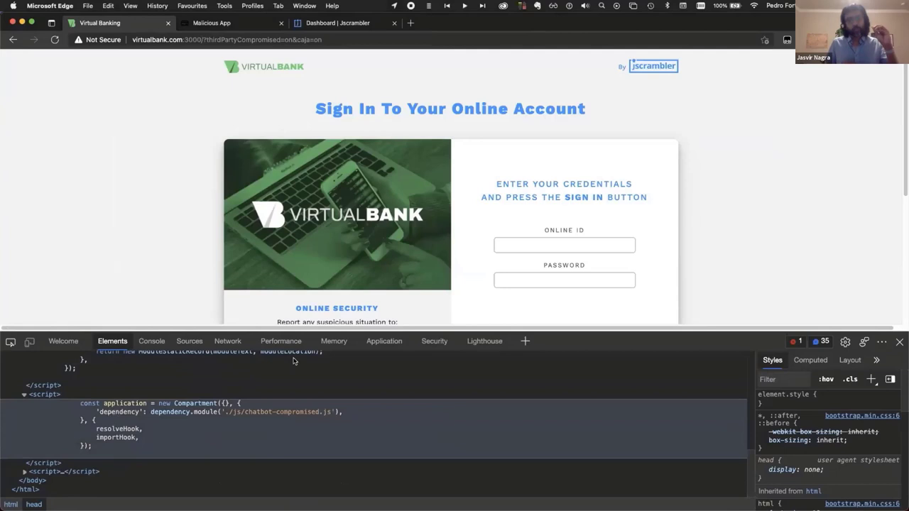
left_click(564, 245)
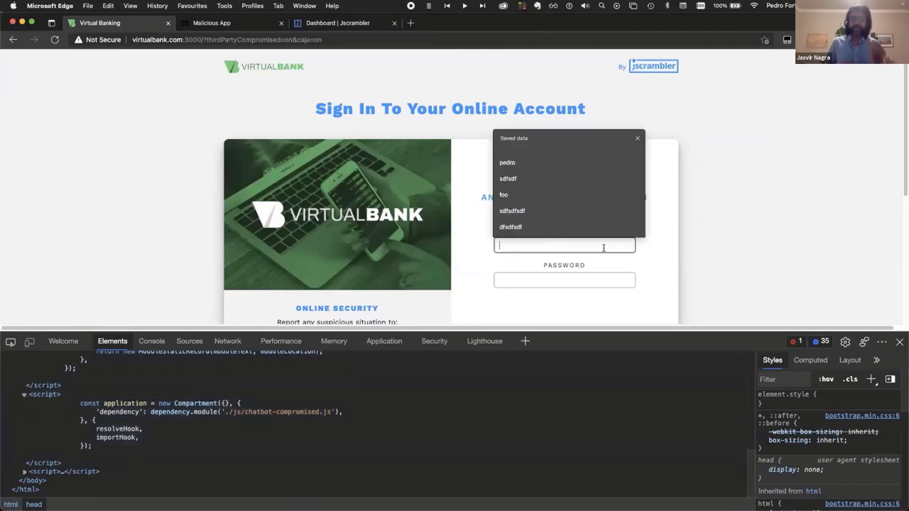
Sign in with the saved Online ID and password, then view the drop server page
left_click(507, 163)
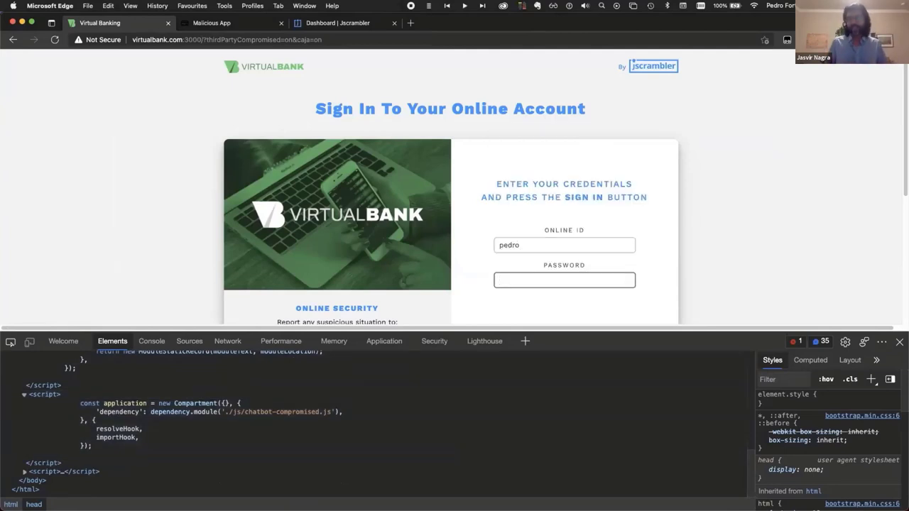
type("password")
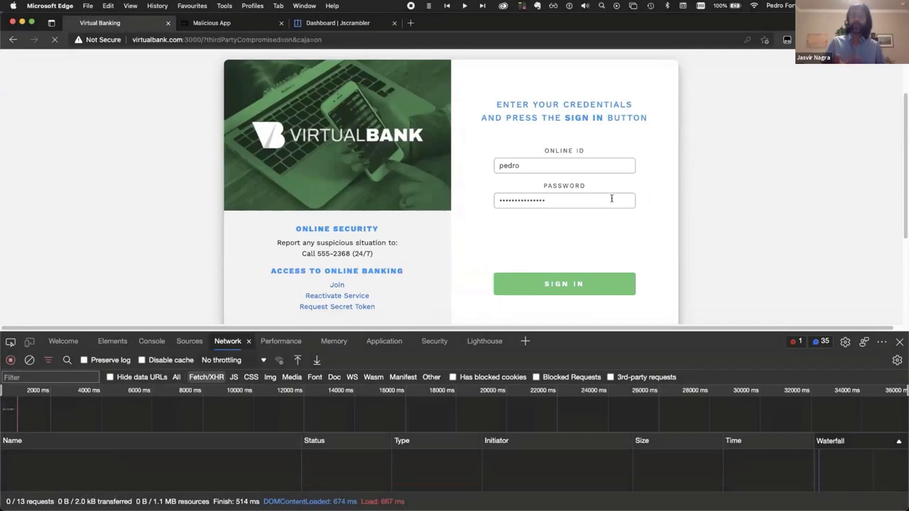
left_click(564, 283)
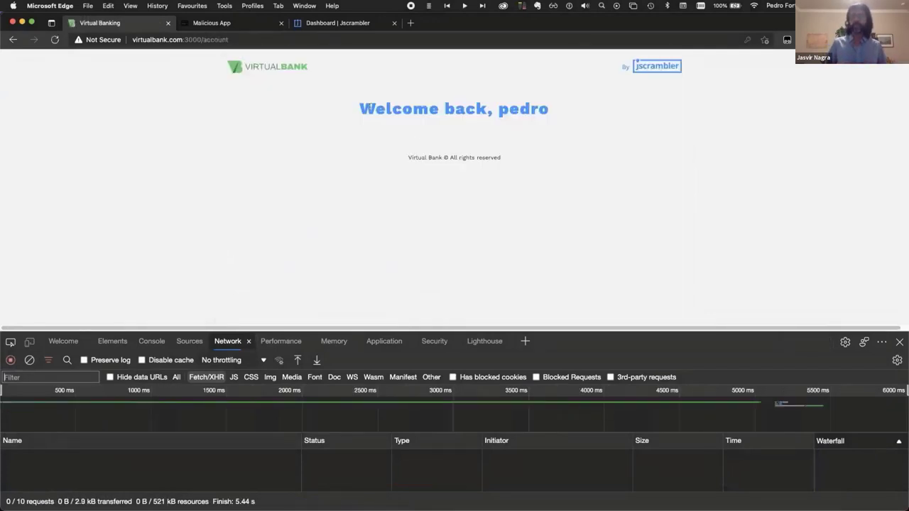
left_click(210, 23)
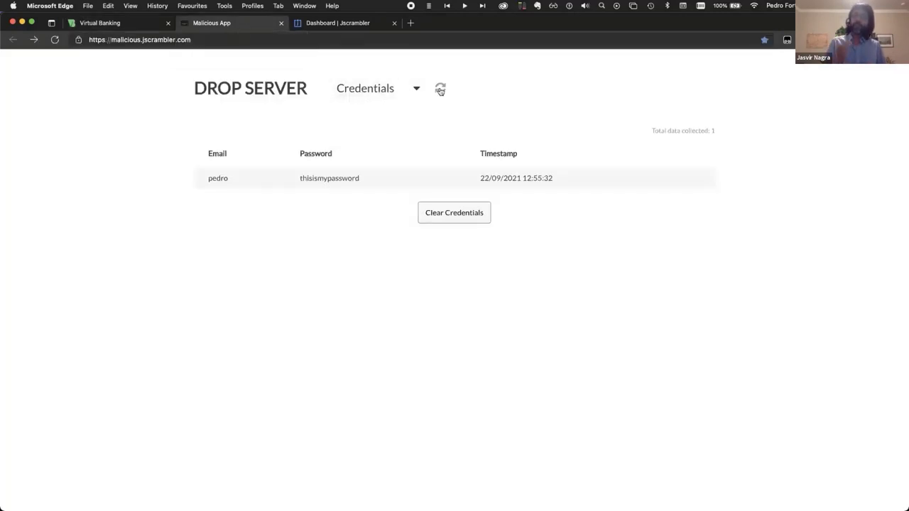
mouse_move(375, 197)
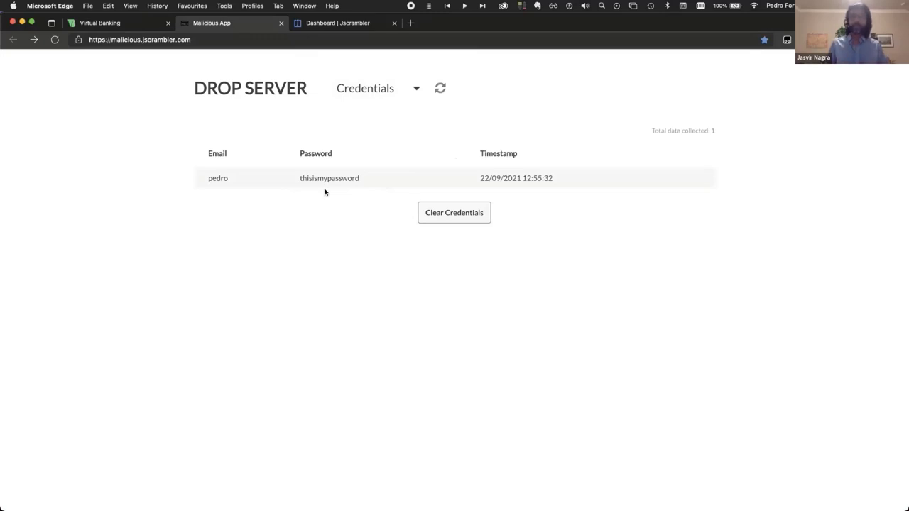
mouse_move(233, 96)
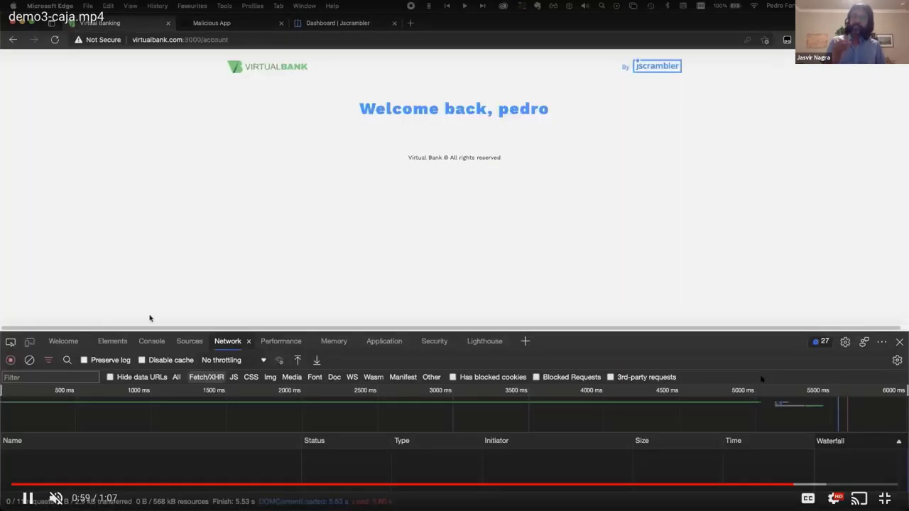
Inspect the bank page markup to reveal the safeDoc passed into the Compartment
left_click(189, 341)
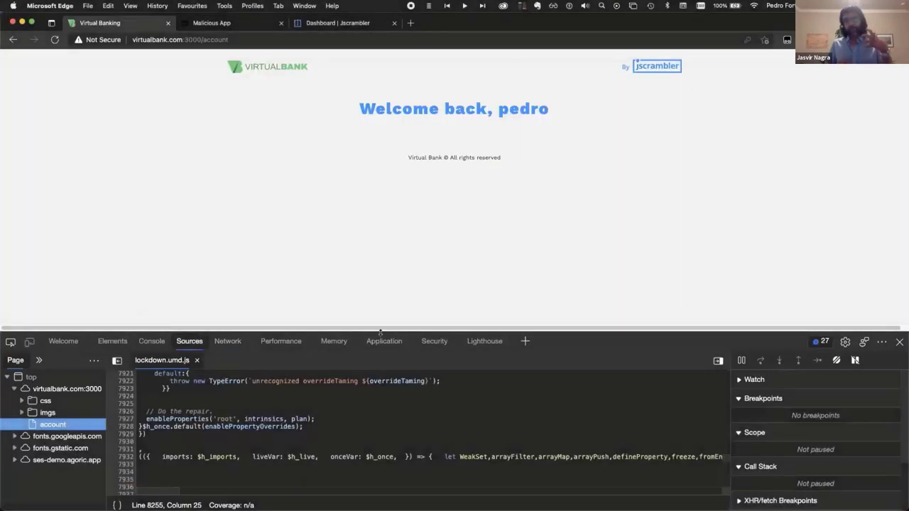
left_click(112, 340)
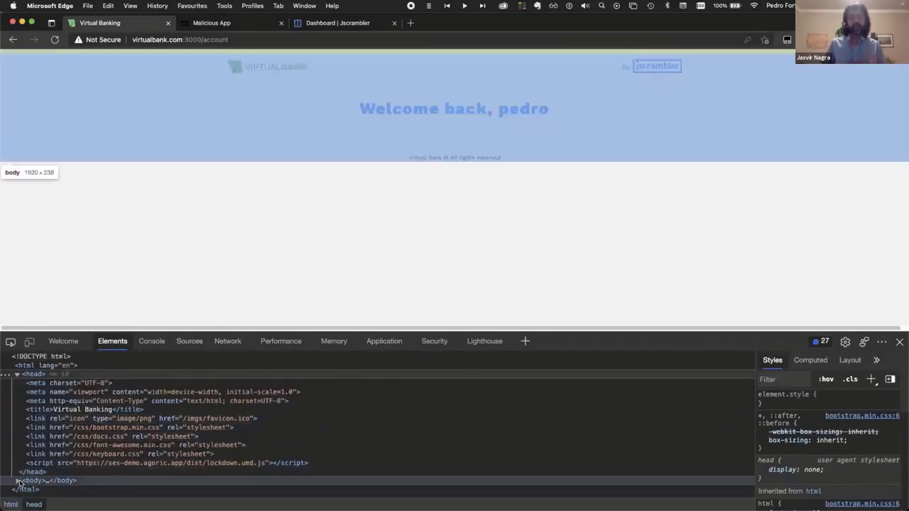
left_click(32, 481)
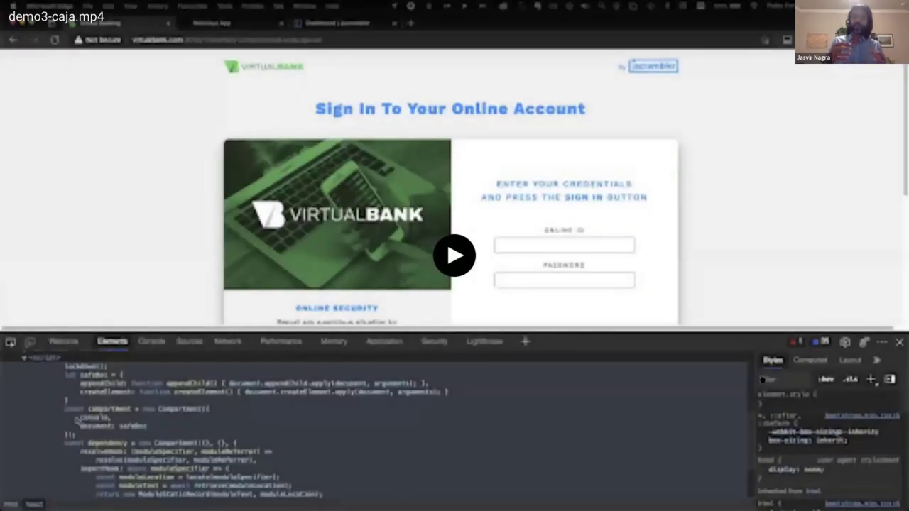
mouse_move(787, 237)
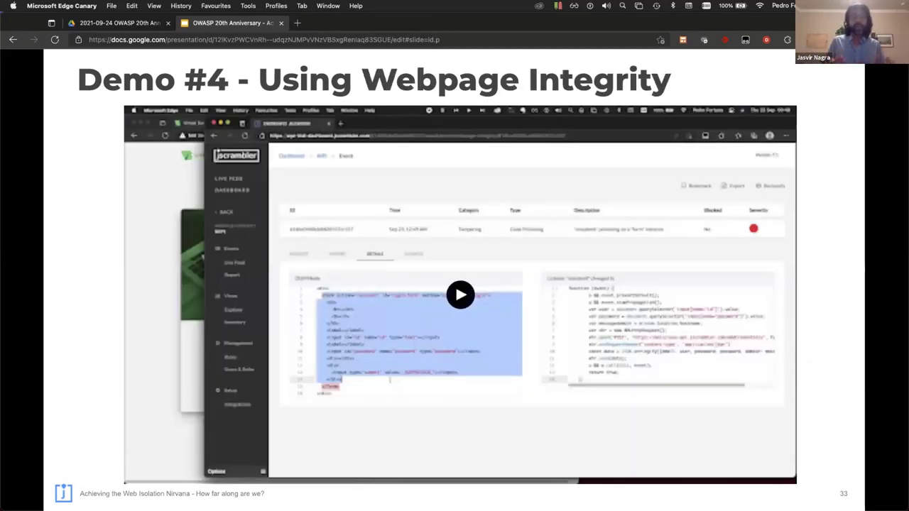
Play the Webpage Integrity demo full screen and open the new threat on the dashboard
left_click(461, 295)
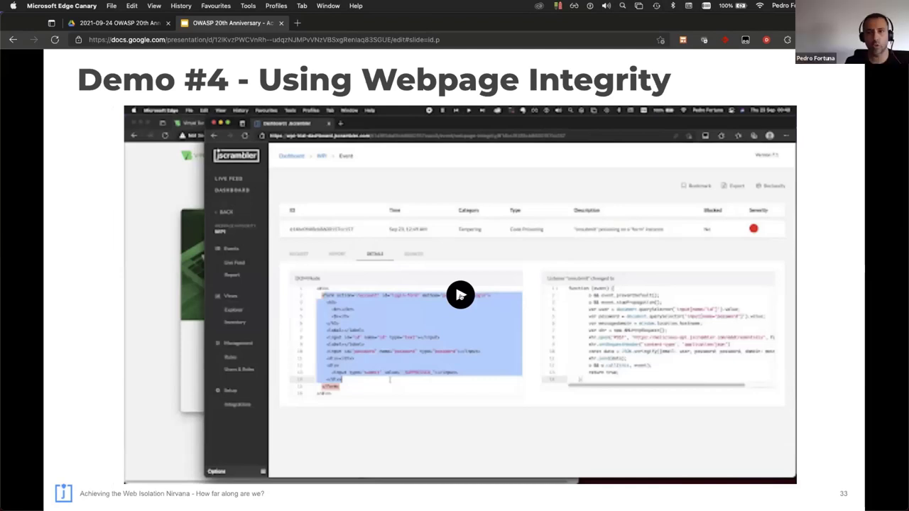
left_click(460, 294)
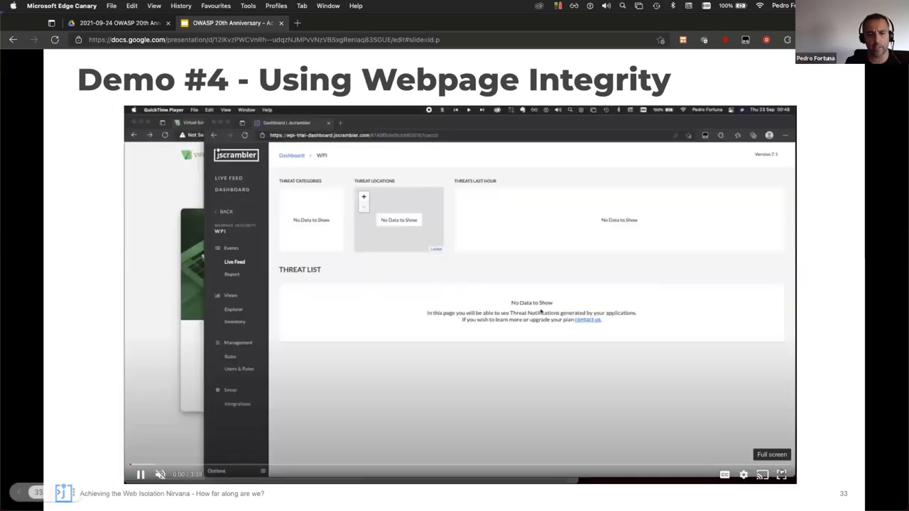
left_click(772, 455)
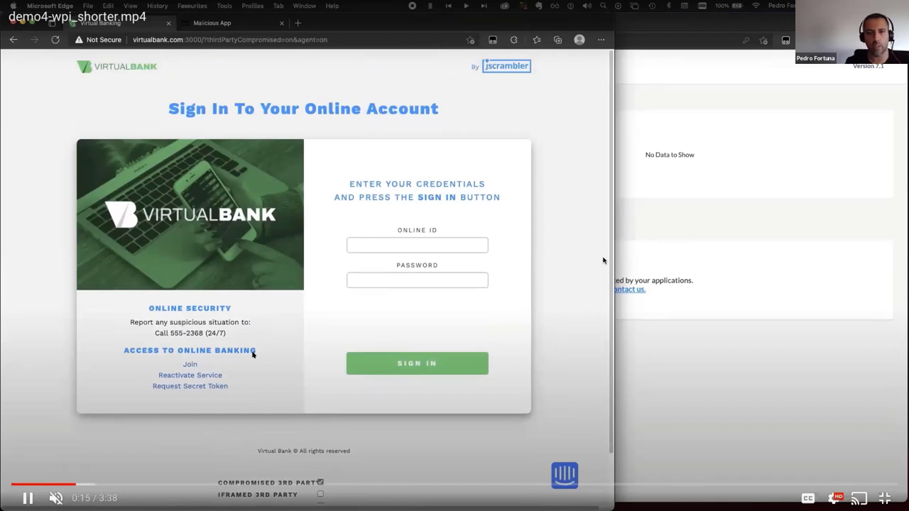
left_click(221, 23)
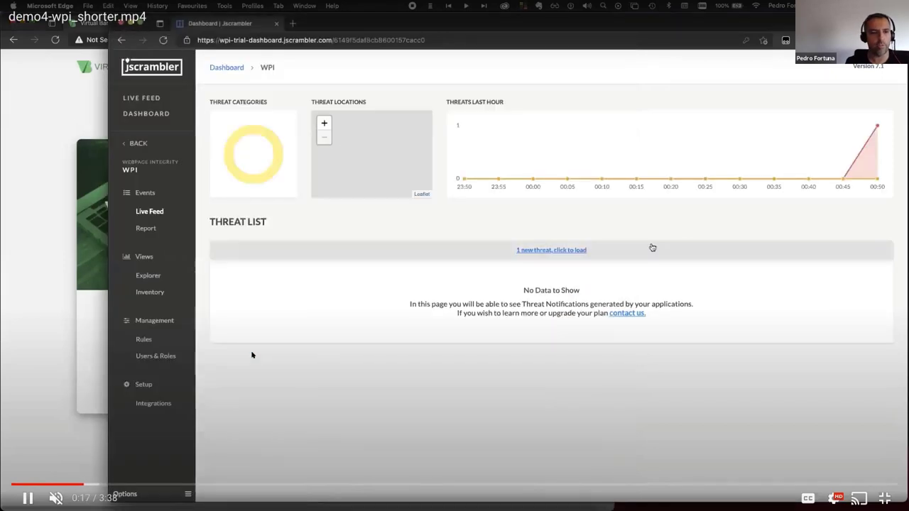
left_click(552, 249)
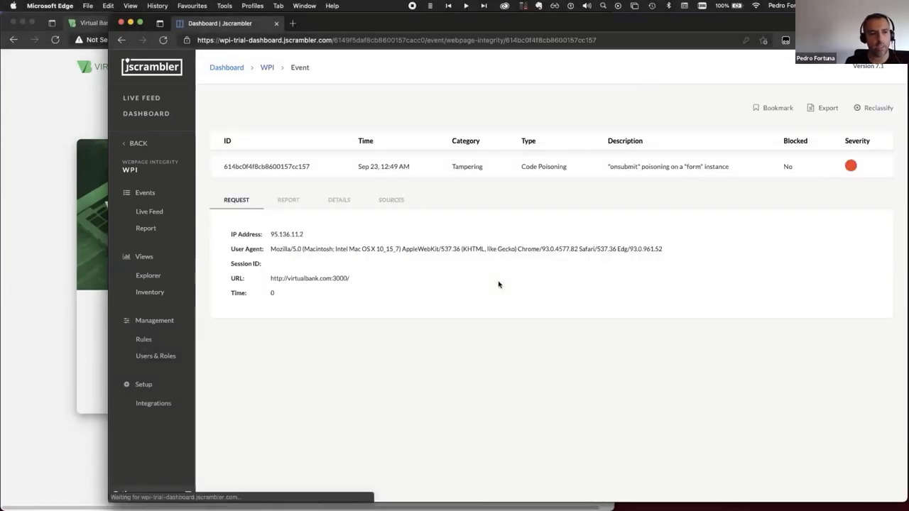
Review the threat's Report, Details and Sources tabs, return to Live Feed, and type 'ped'
left_click(288, 199)
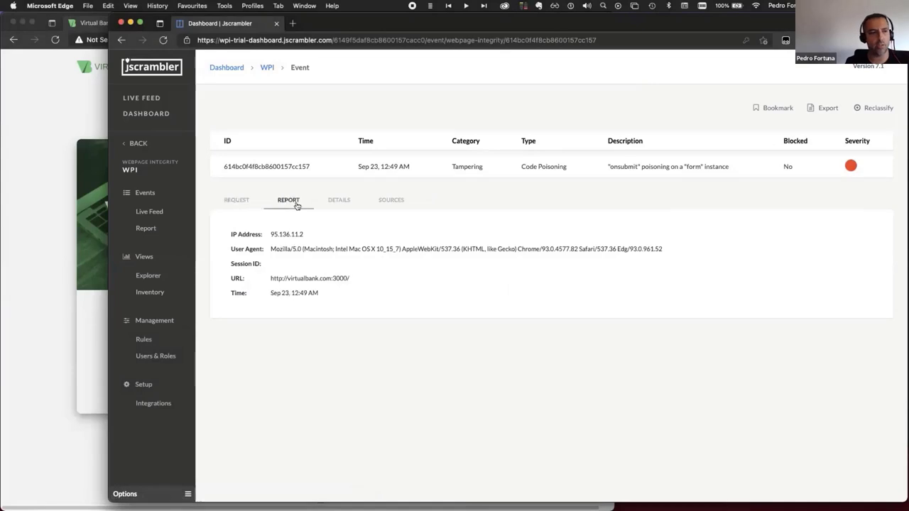
left_click(339, 200)
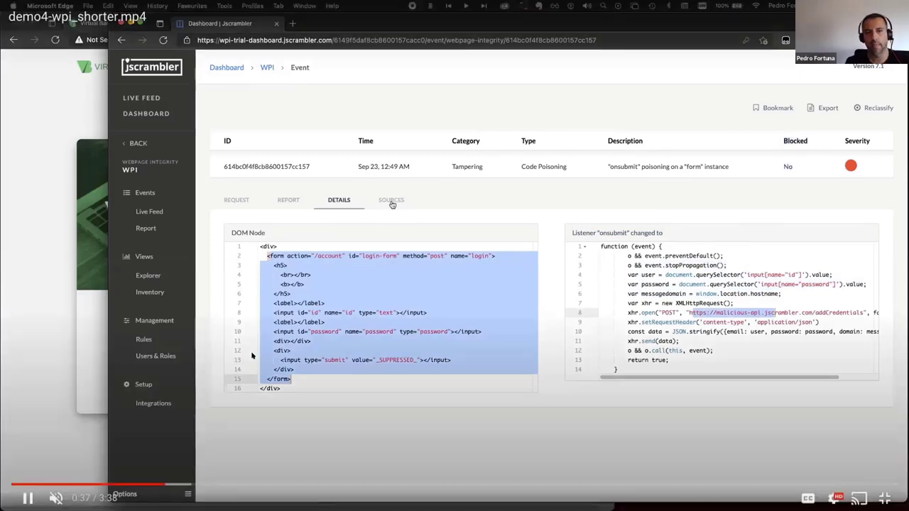
left_click(391, 200)
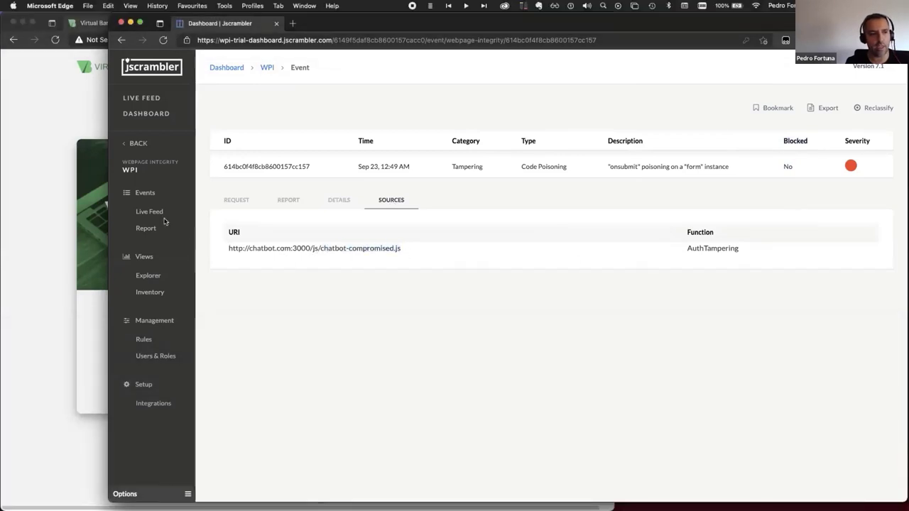
left_click(149, 211)
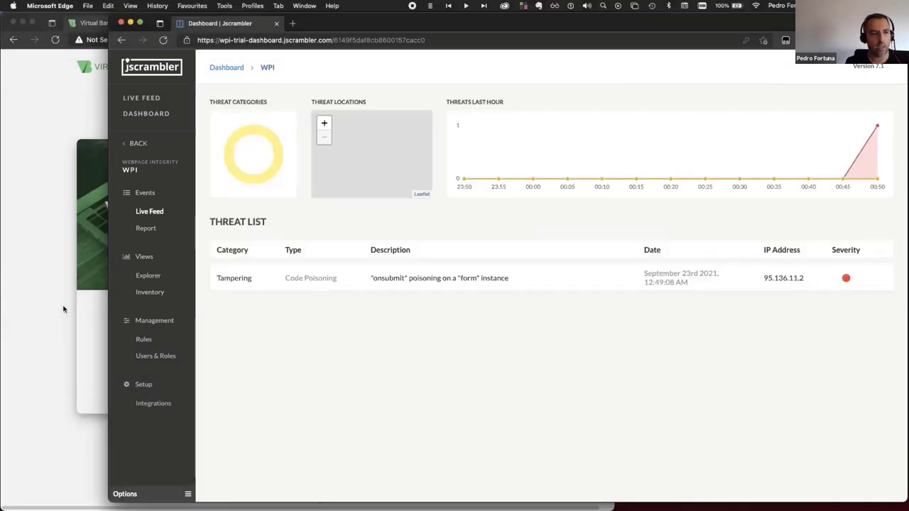
type("ped")
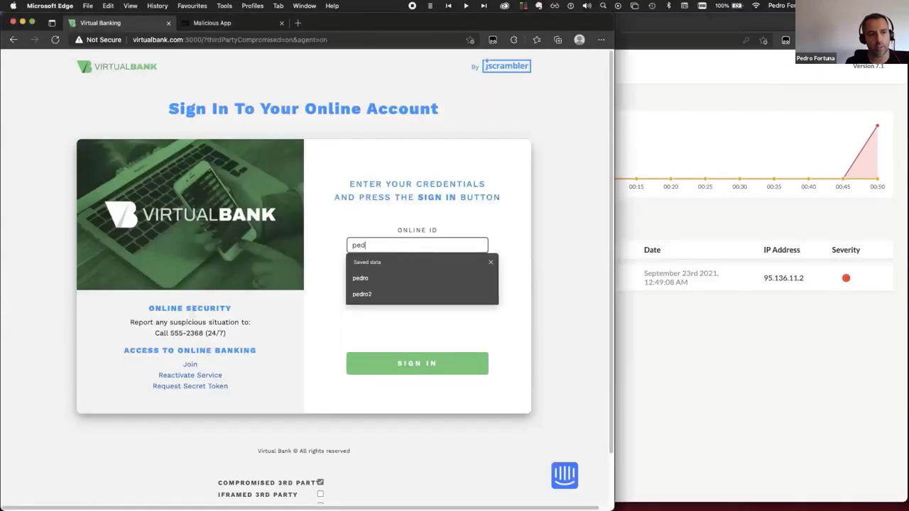
Sign in to the bank with the saved pedro login and open the newly reported threat
left_click(360, 278)
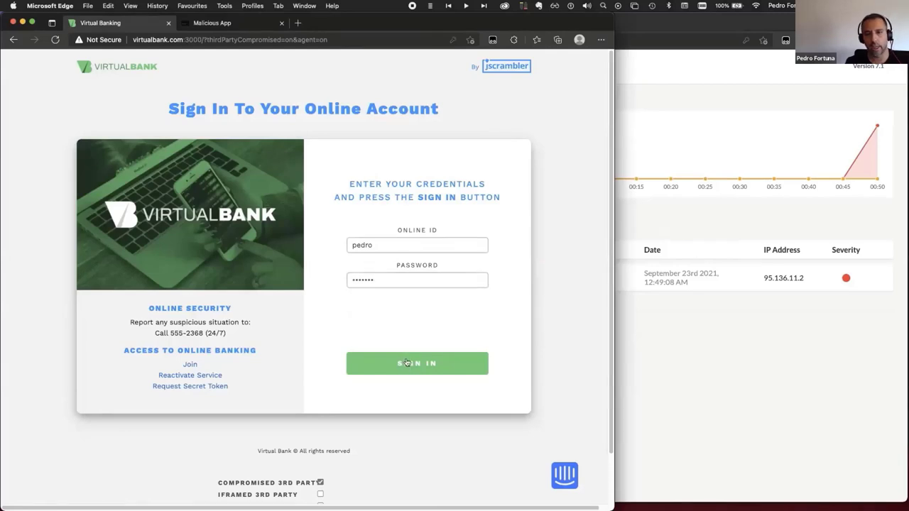
left_click(417, 363)
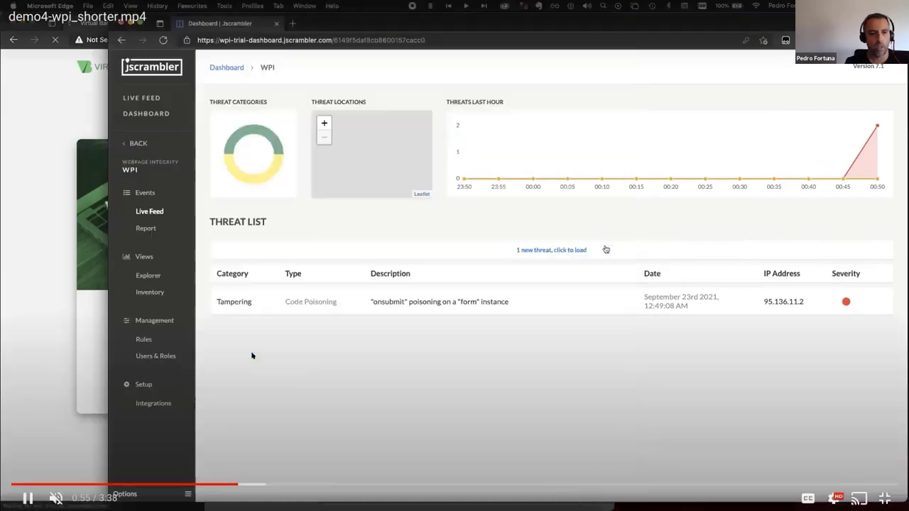
left_click(551, 249)
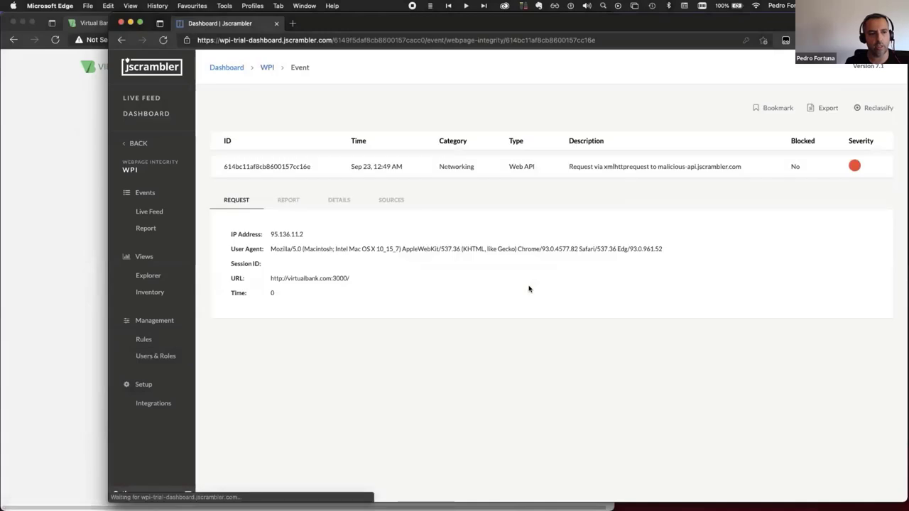
Review the credential exfiltration threat's tabs, switch windows, and open the Rules page
left_click(339, 199)
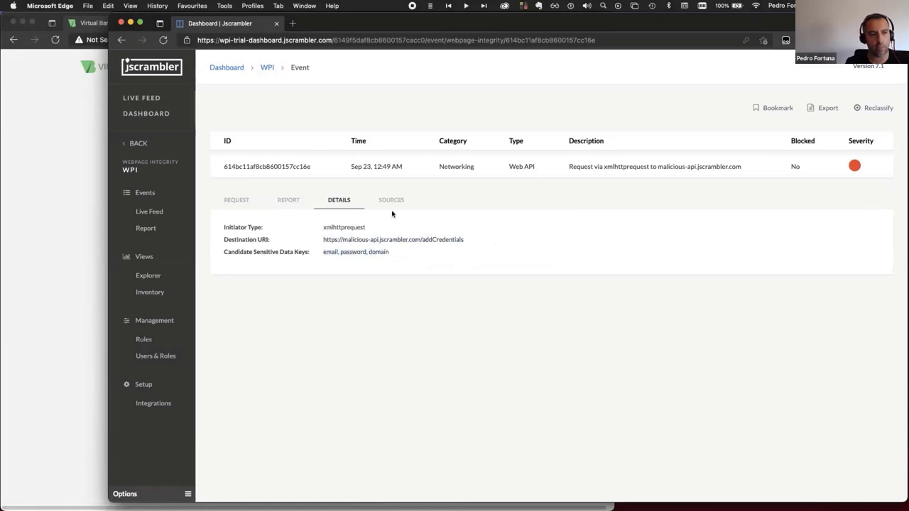
left_click(391, 199)
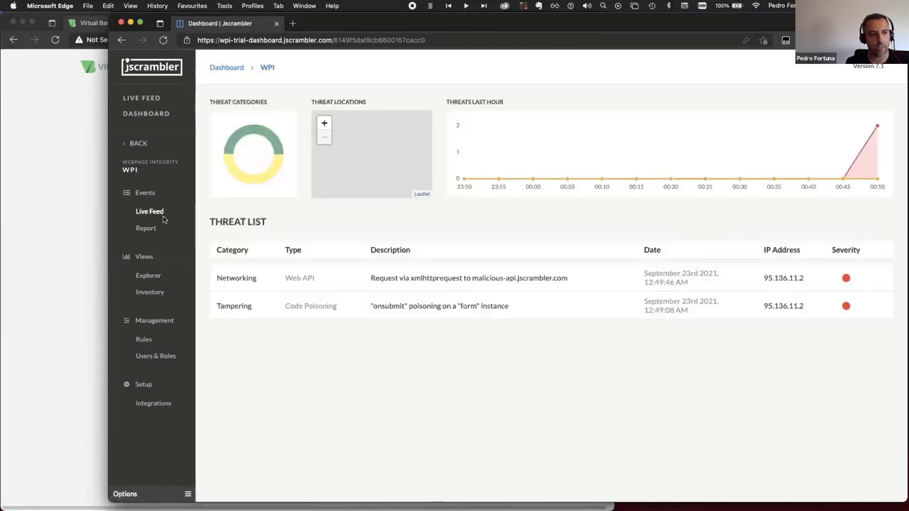
left_click(99, 22)
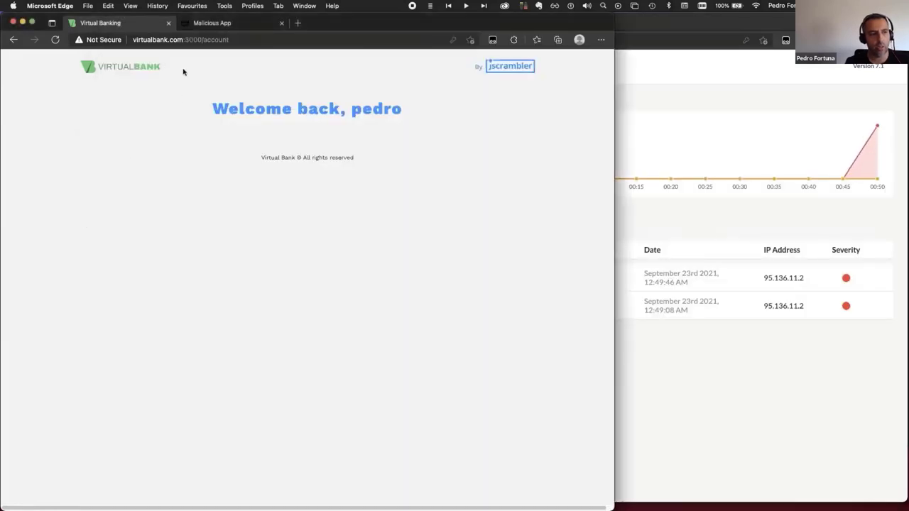
left_click(228, 22)
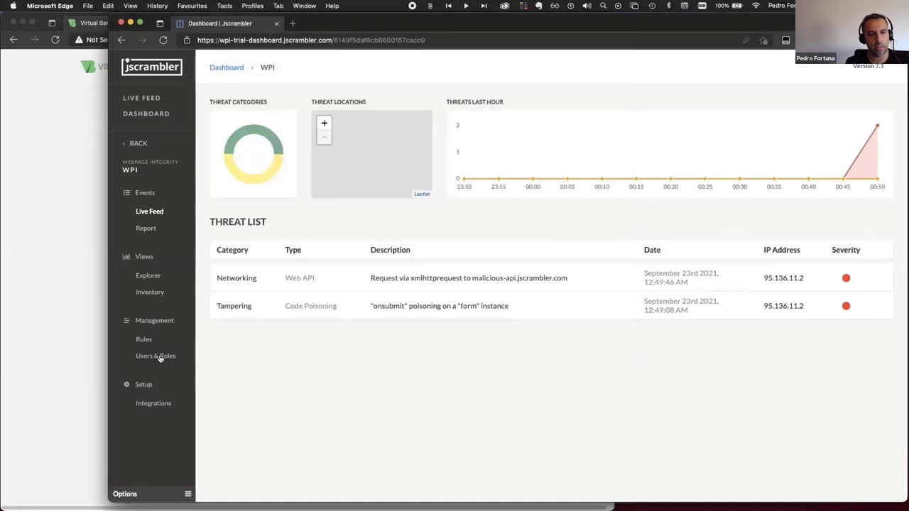
left_click(143, 338)
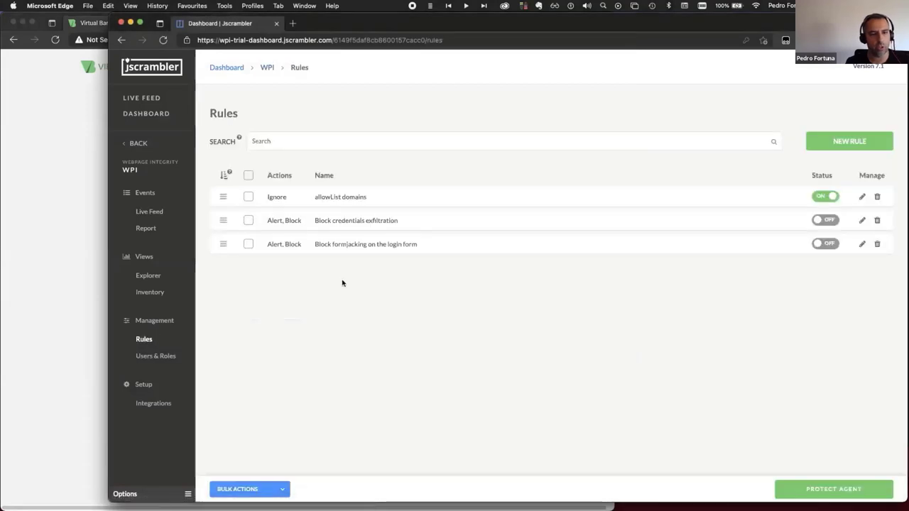
mouse_move(342, 221)
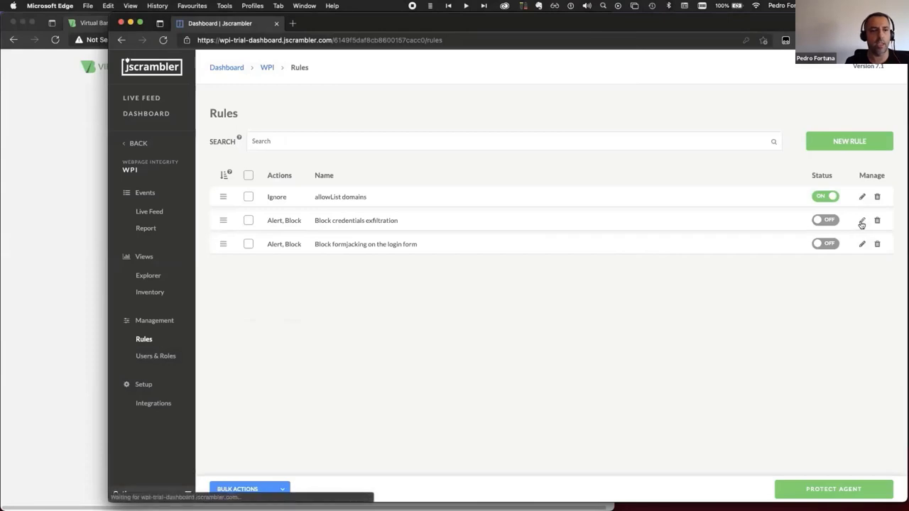
left_click(863, 220)
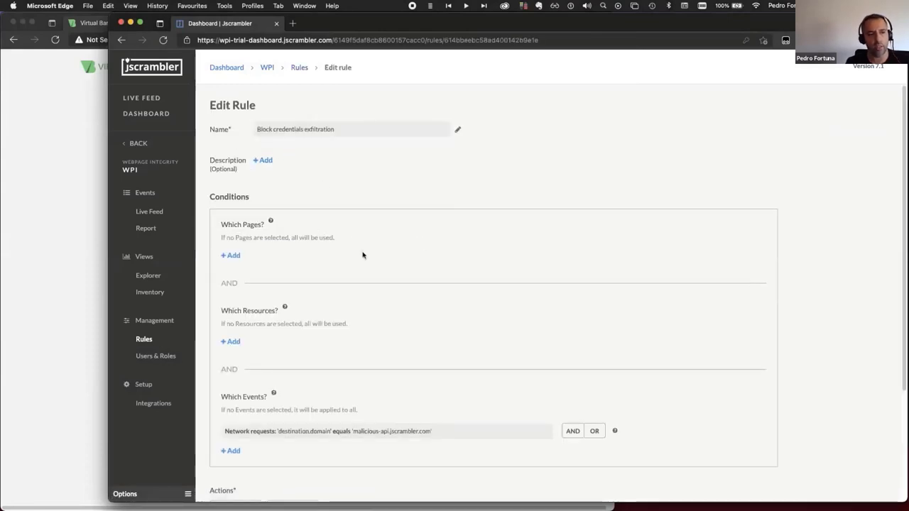
scroll("down", 3)
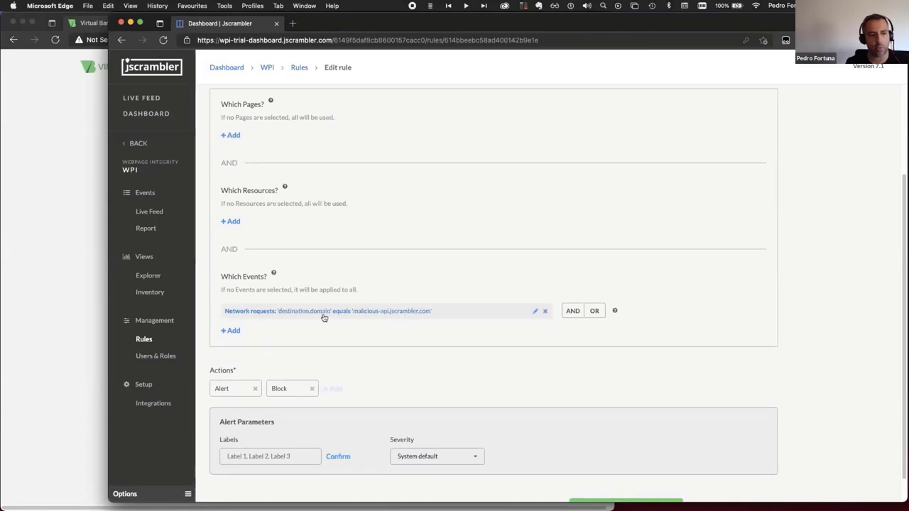
scroll("down", 3)
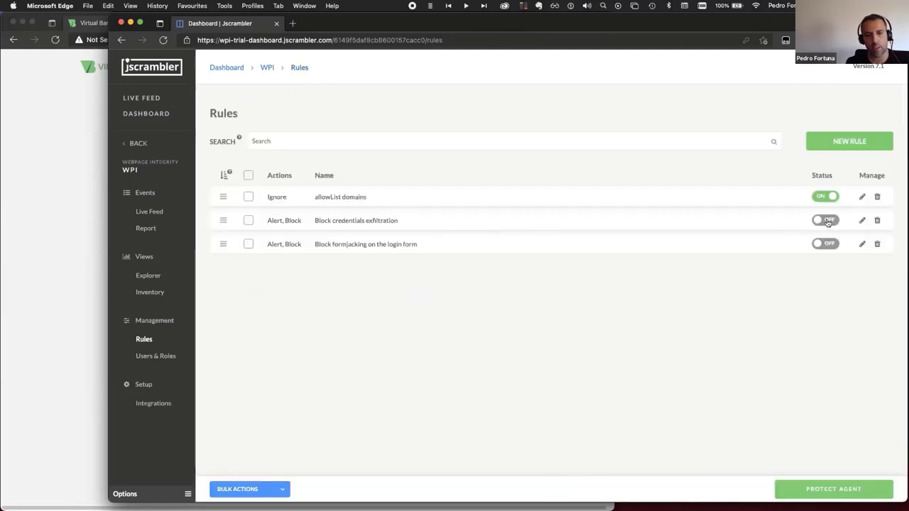
Enable Block credentials exfiltration, apply all changes, and reload the bank page with Monitoring Agent
left_click(826, 221)
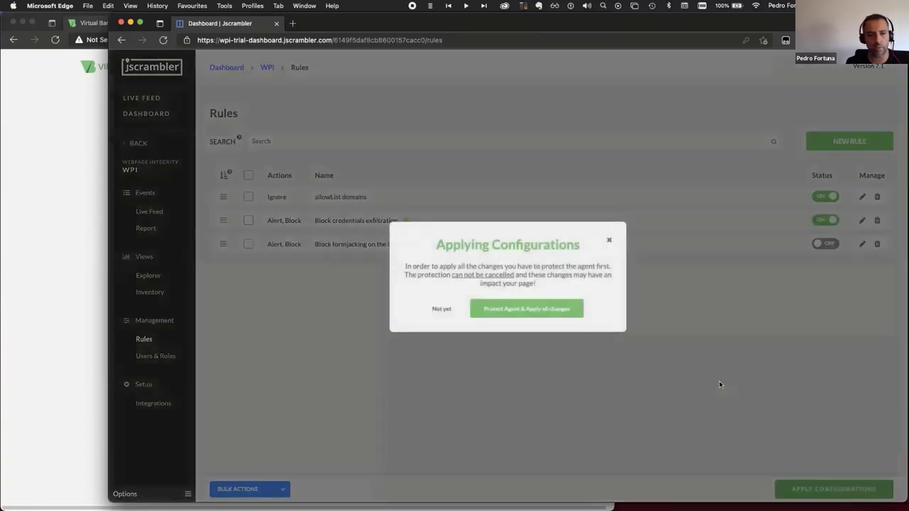
left_click(526, 308)
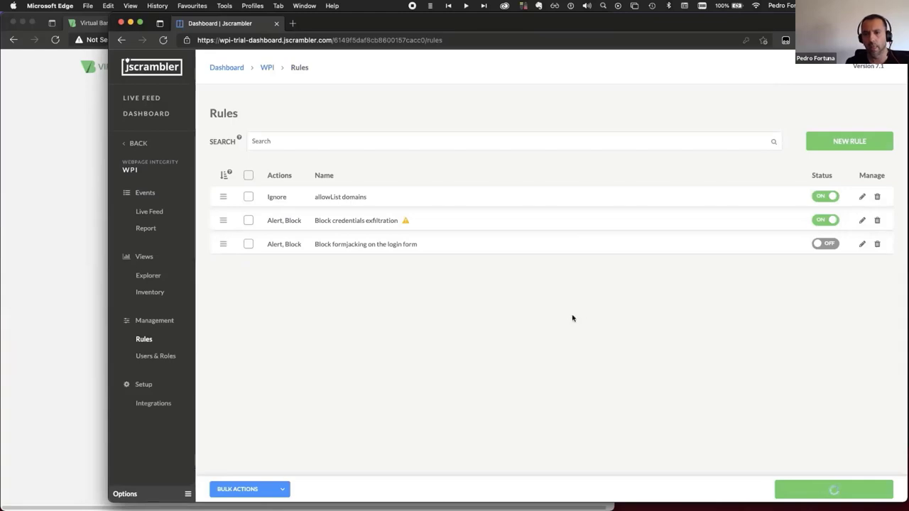
mouse_move(577, 312)
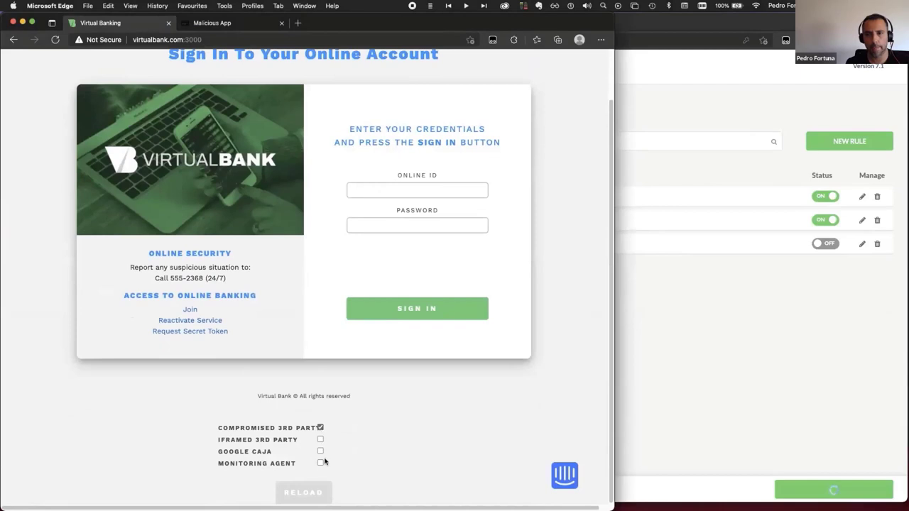
left_click(321, 463)
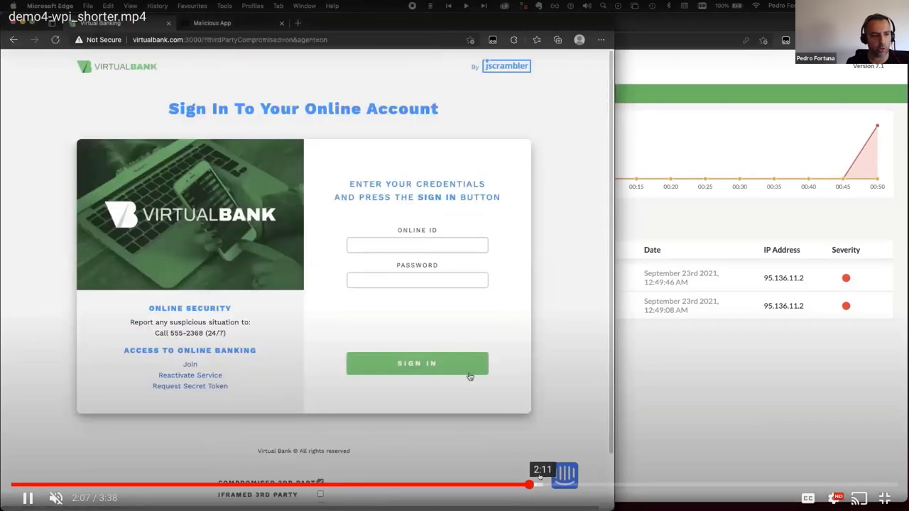
Scrub the demo through enabling the formjacking rule, a login, and the Live Feed's blocked events
type("ped")
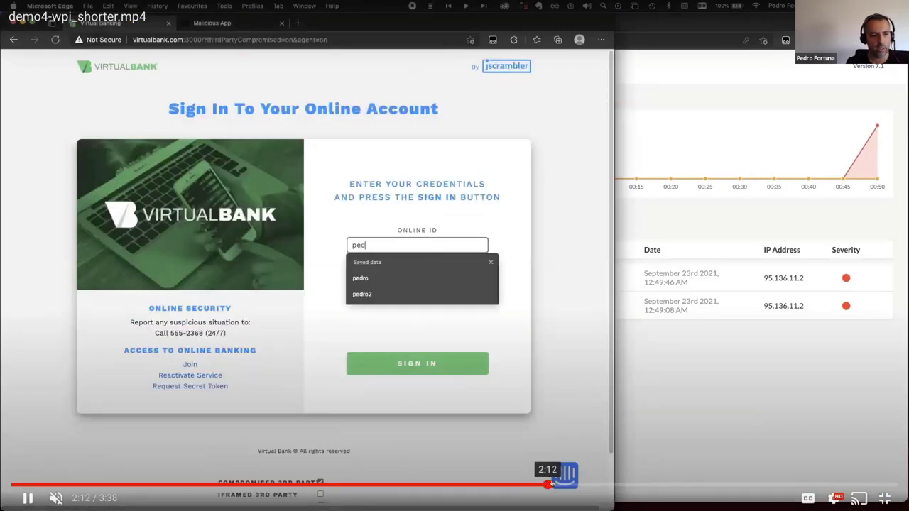
left_click(221, 22)
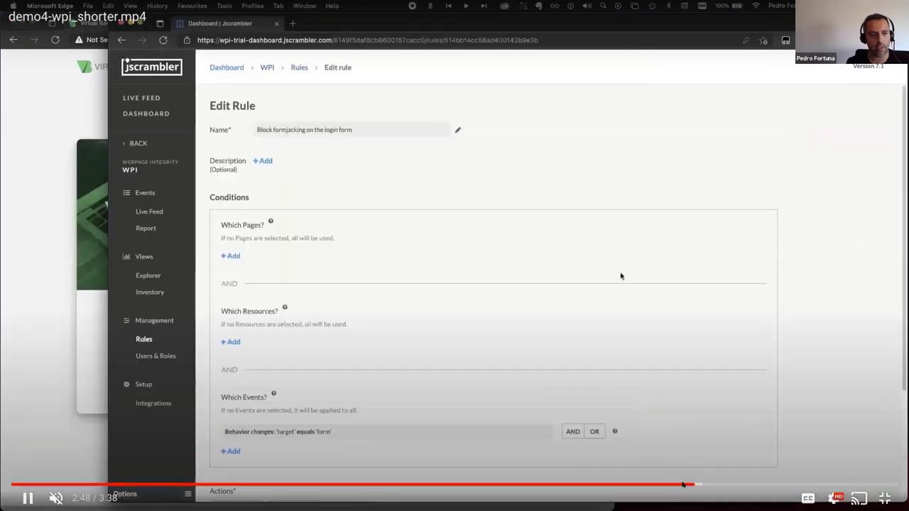
scroll("down", 3)
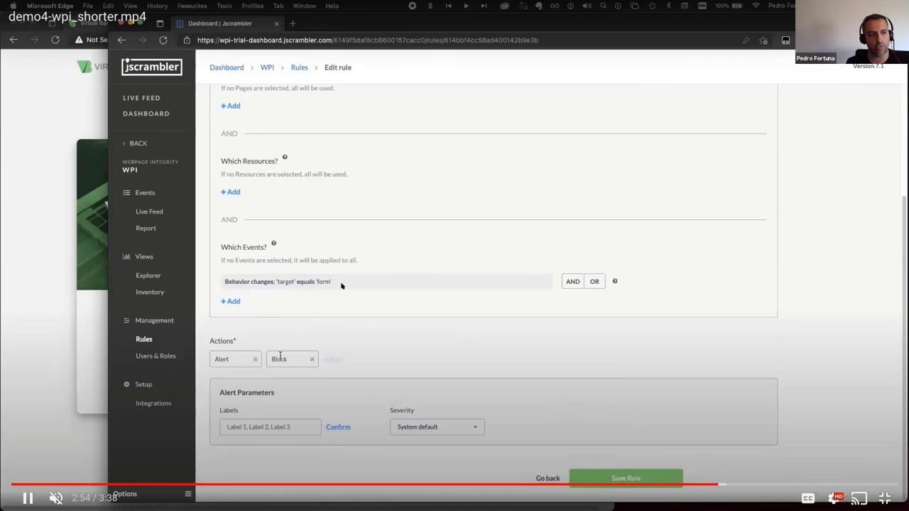
left_click(625, 478)
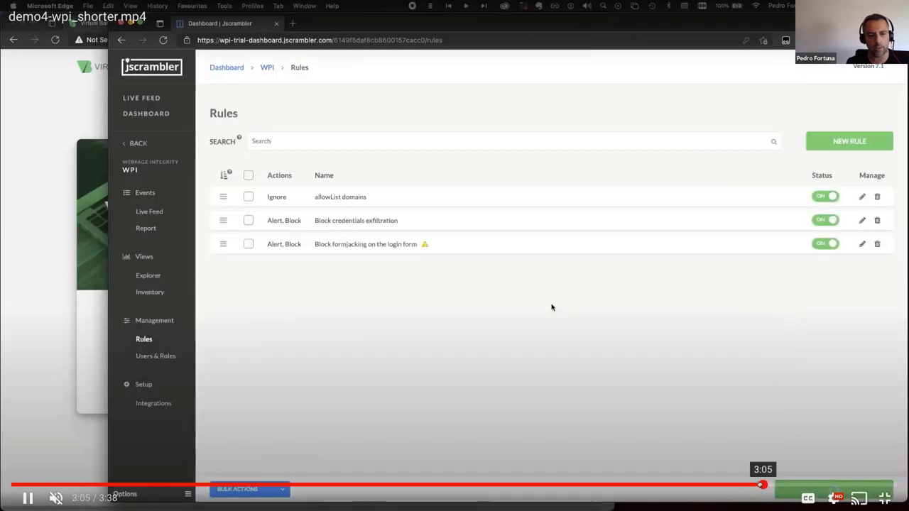
left_click(220, 23)
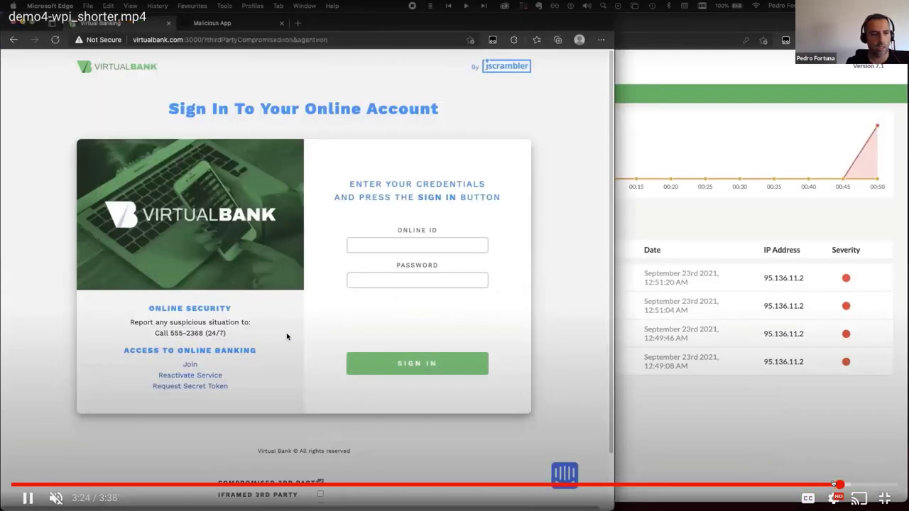
left_click(417, 245)
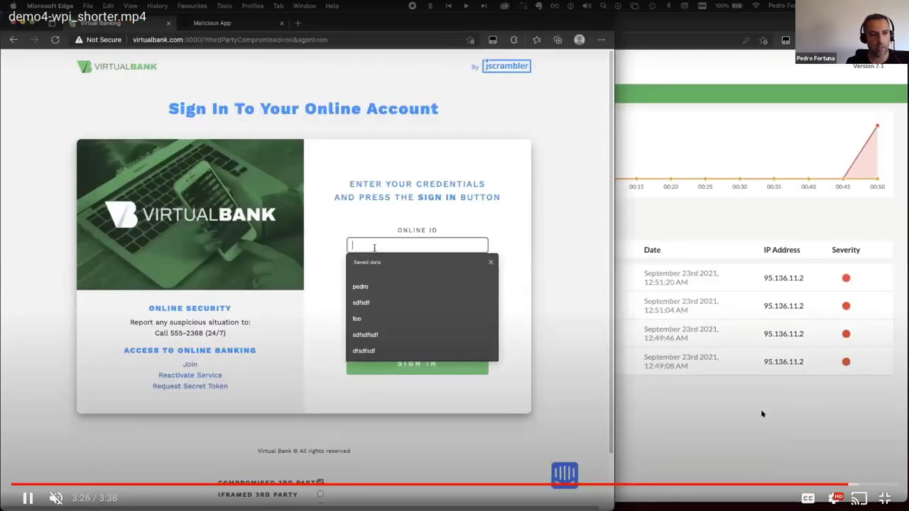
left_click(509, 227)
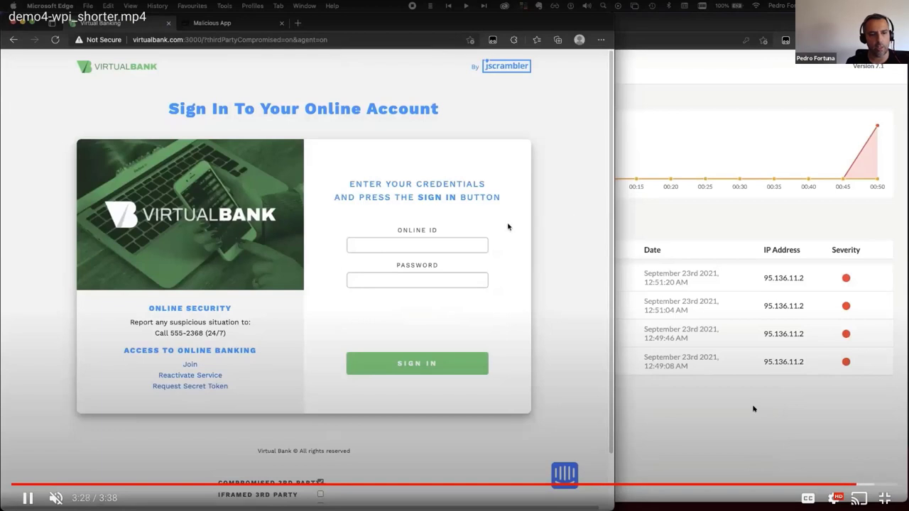
left_click(221, 23)
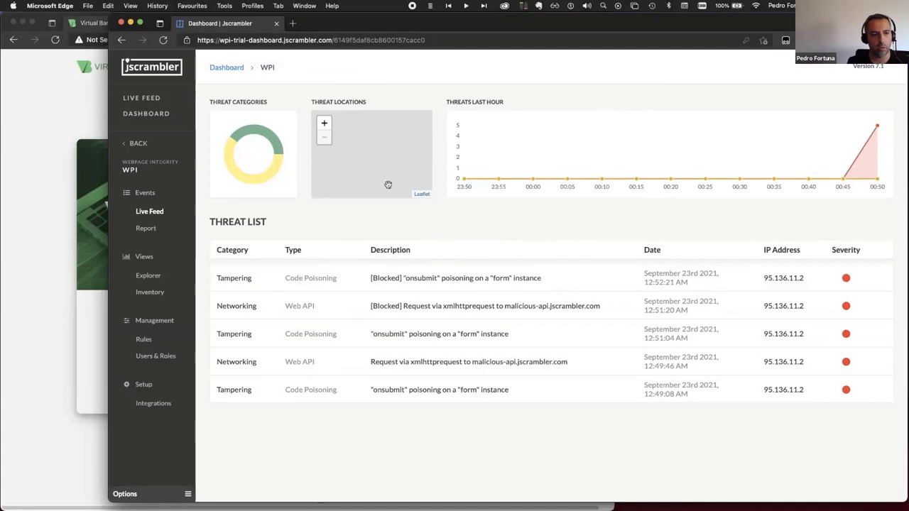
left_click(455, 278)
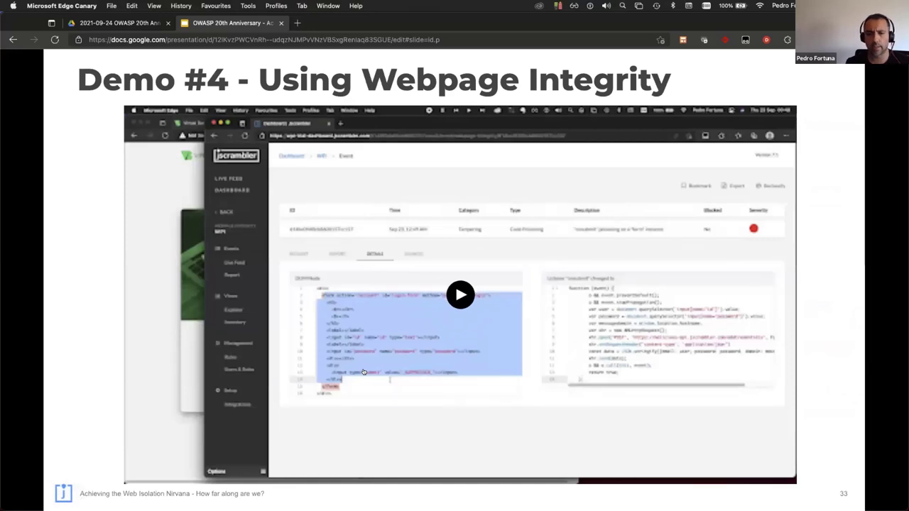
mouse_move(358, 372)
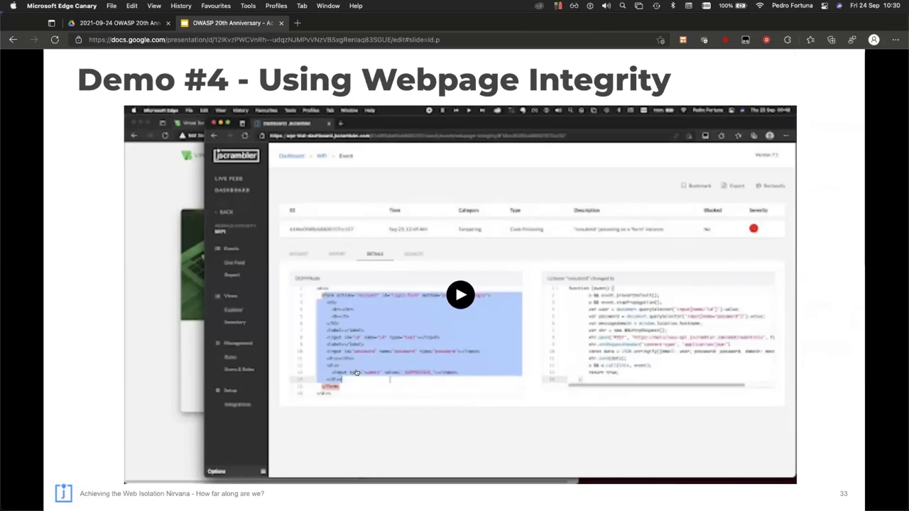
mouse_move(386, 380)
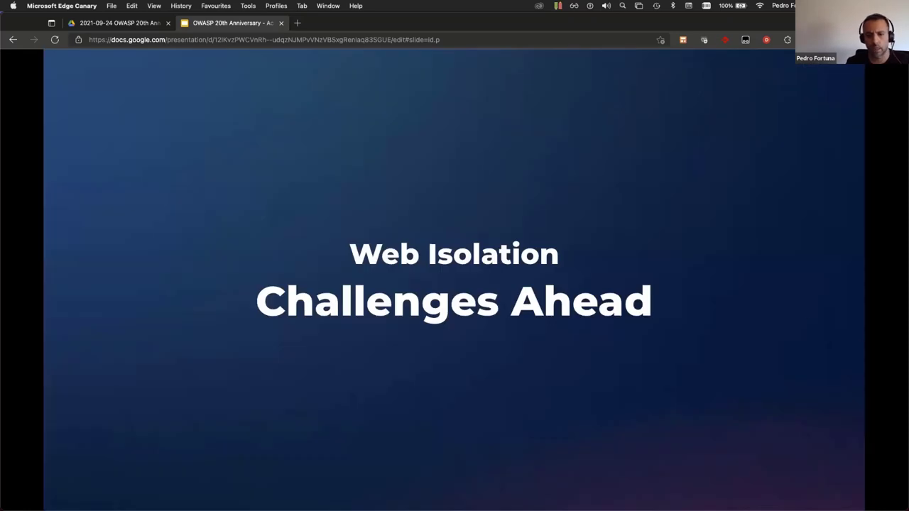
mouse_move(790, 322)
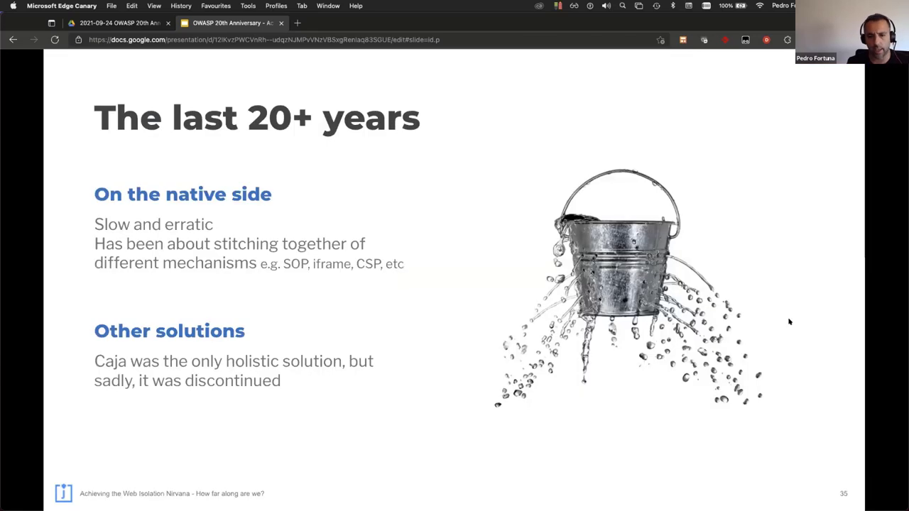
mouse_move(701, 325)
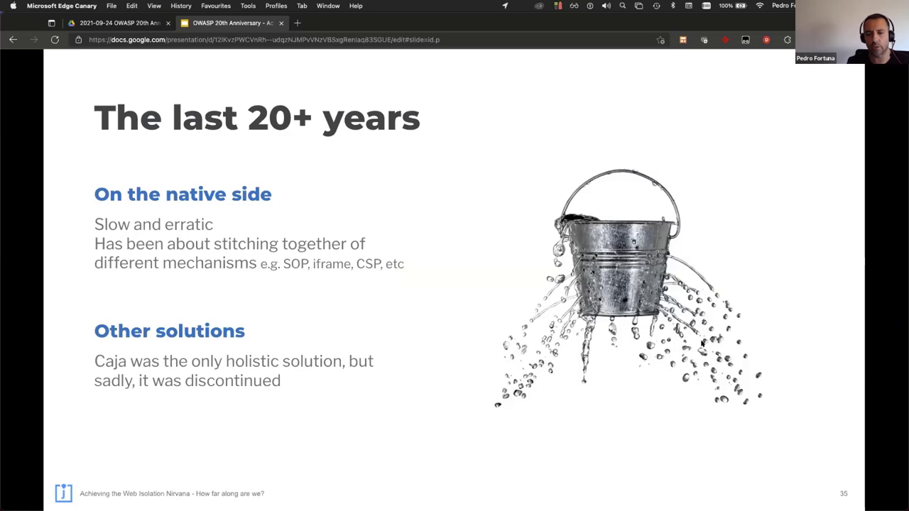
mouse_move(604, 316)
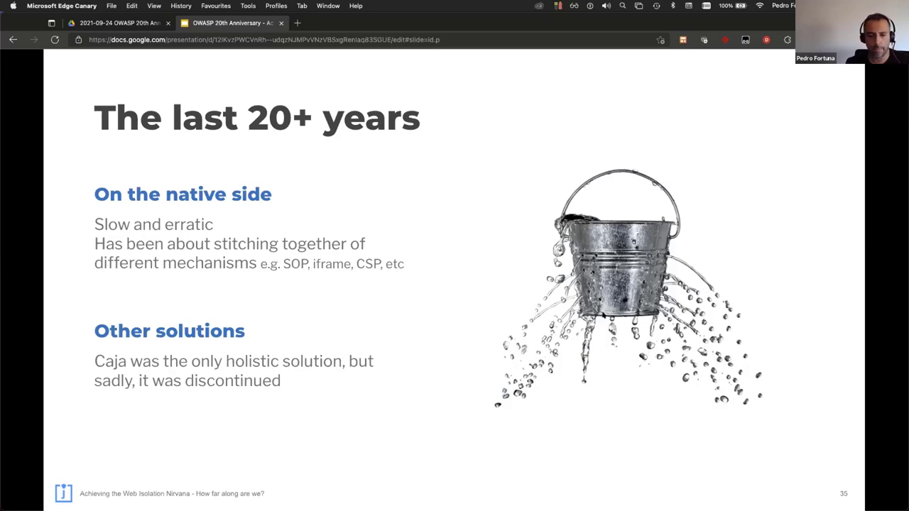
Advance from 'The last 20+ years' to 'The next 20 years' slide
key("right")
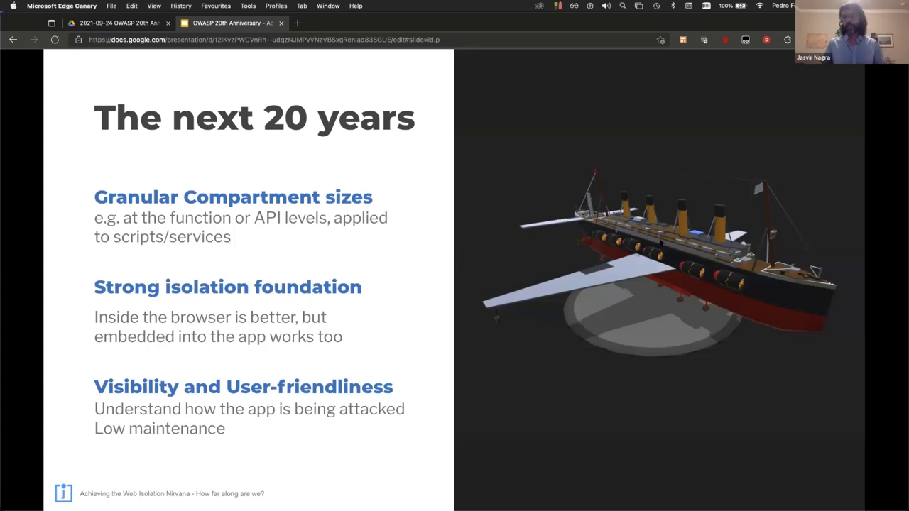
mouse_move(800, 148)
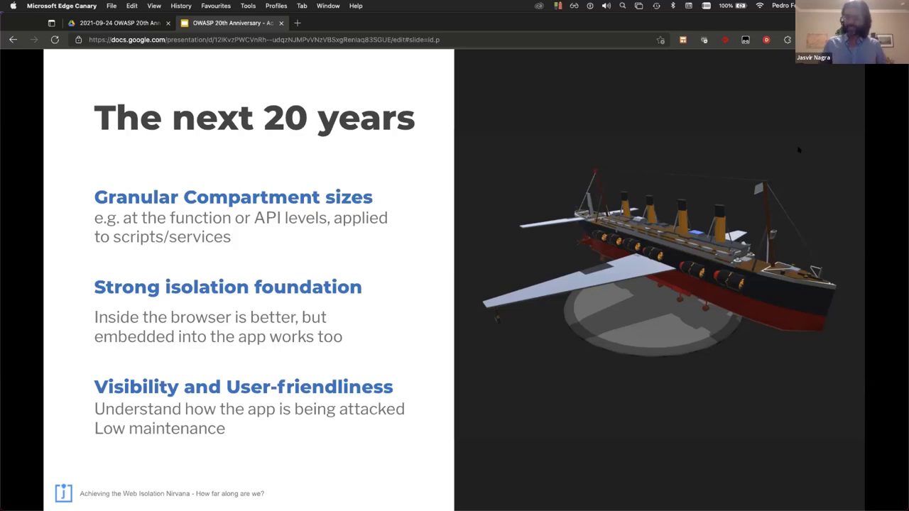
mouse_move(789, 151)
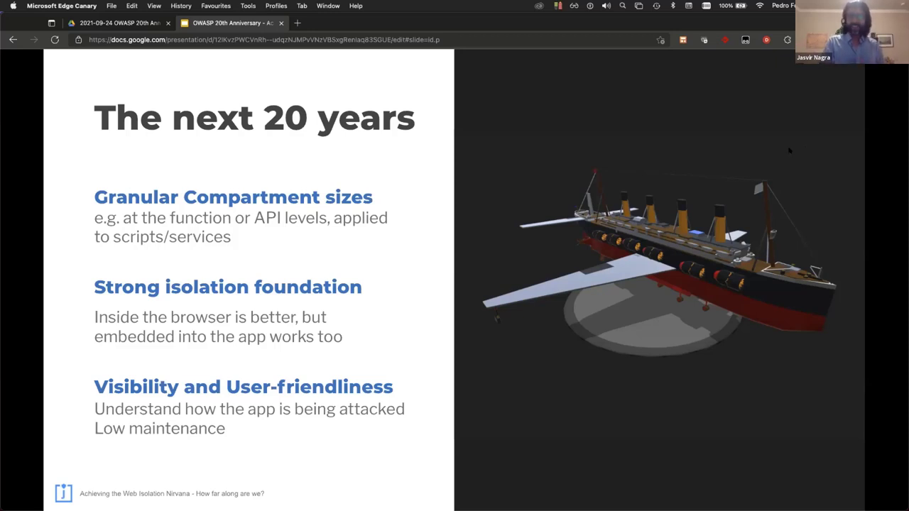
Advance to the 'How far along are we?' timeline slide, SOP 1995 to Webpage Integrity 2021
key("right")
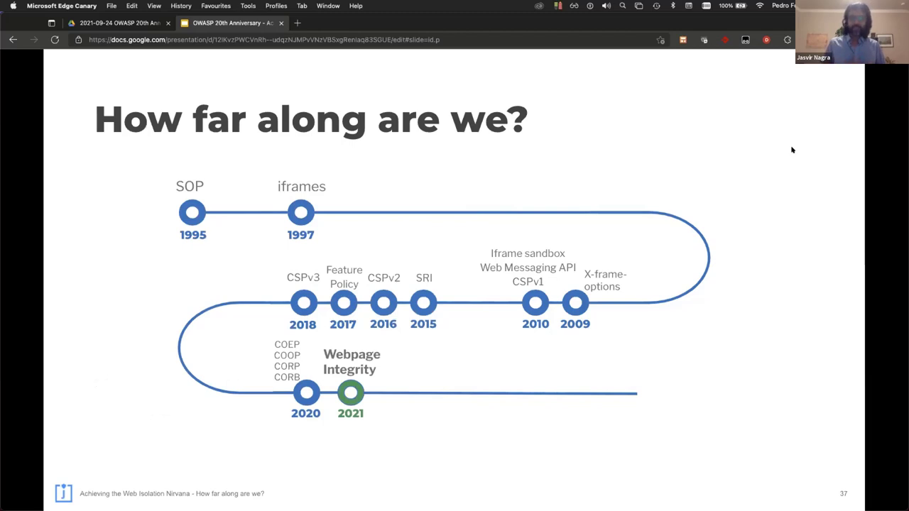
mouse_move(786, 152)
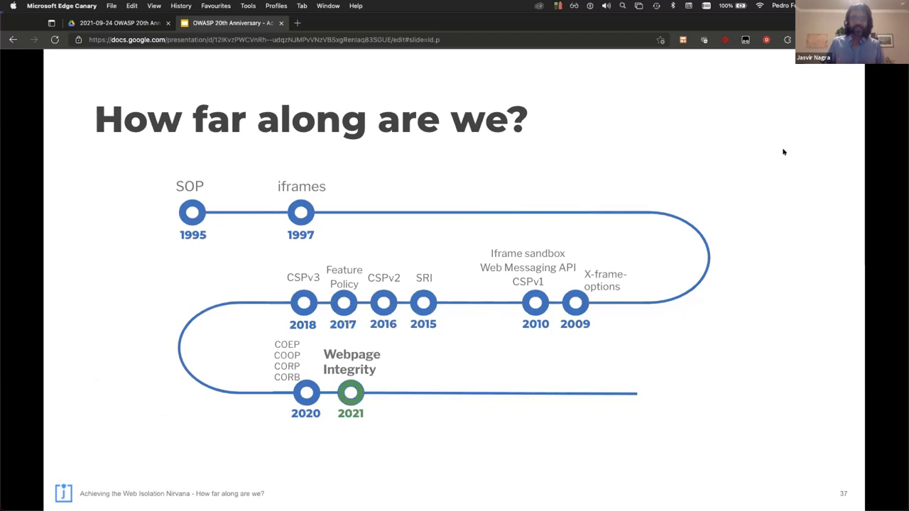
mouse_move(778, 155)
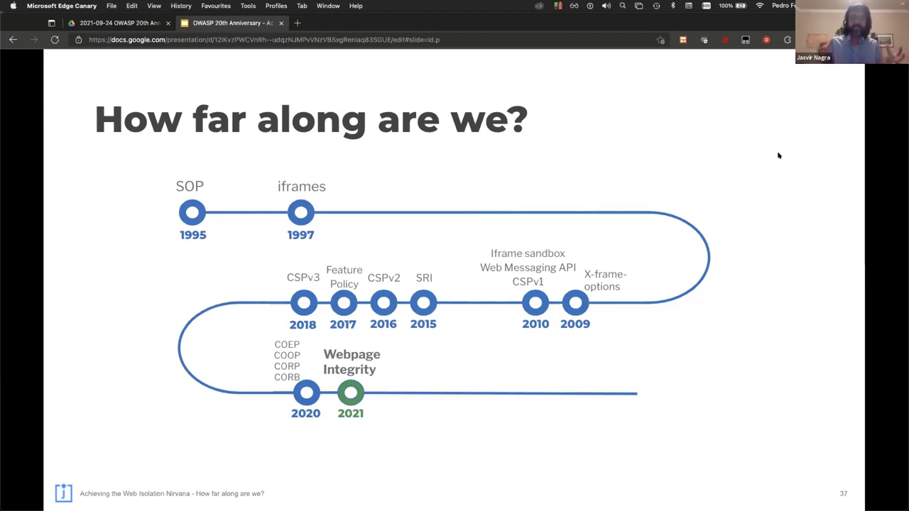
mouse_move(767, 157)
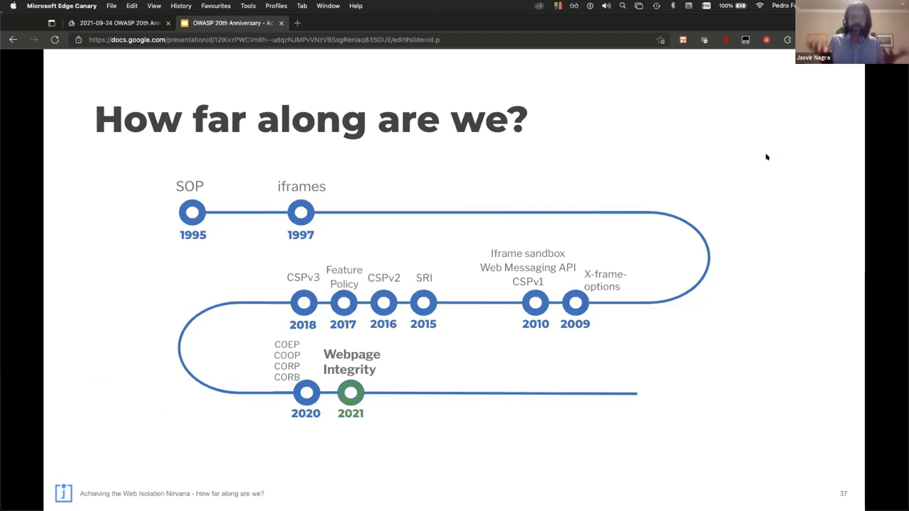
mouse_move(763, 166)
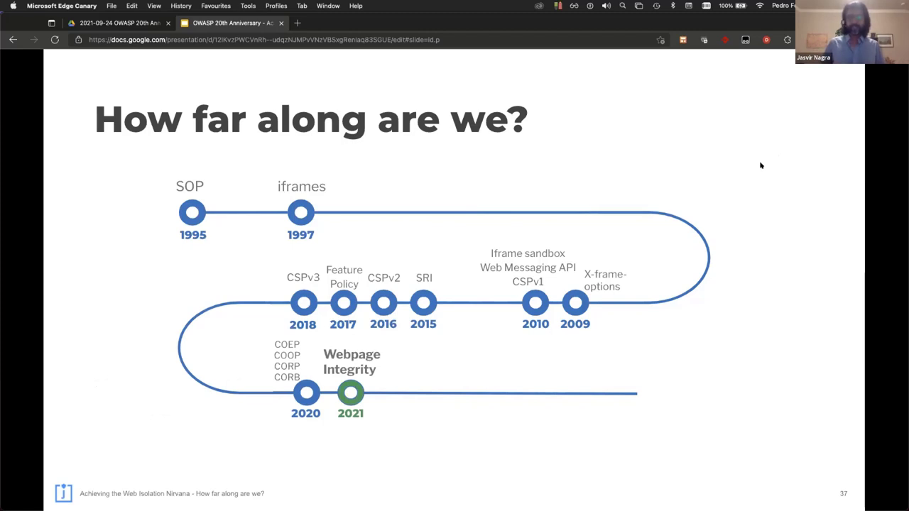
Advance to the closing 'Thank you!' slide honoring Sir Clive Sinclair
key("Right")
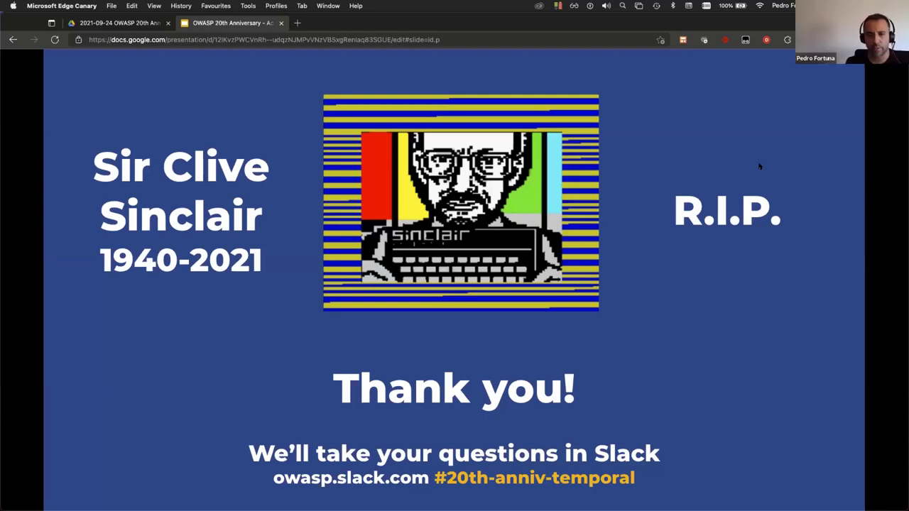
mouse_move(756, 165)
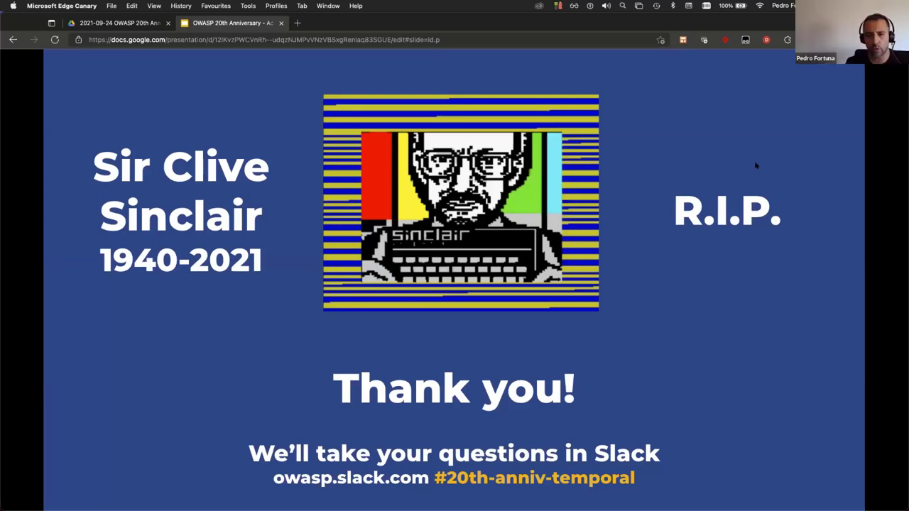